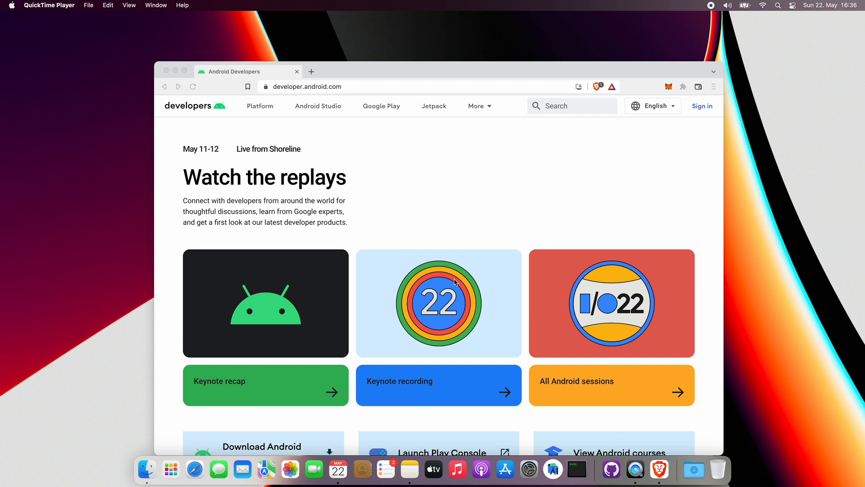
{"action": "mouse_move", "coordinate": [488, 390]}
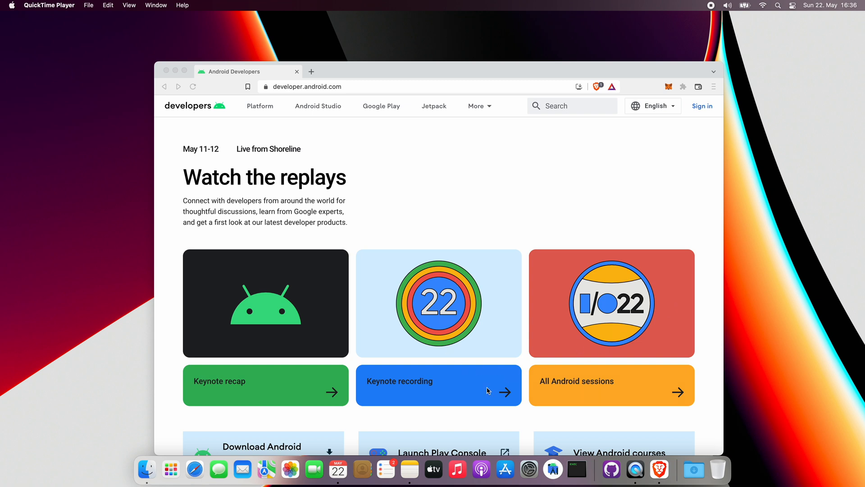
{"action": "mouse_move", "coordinate": [268, 469]}
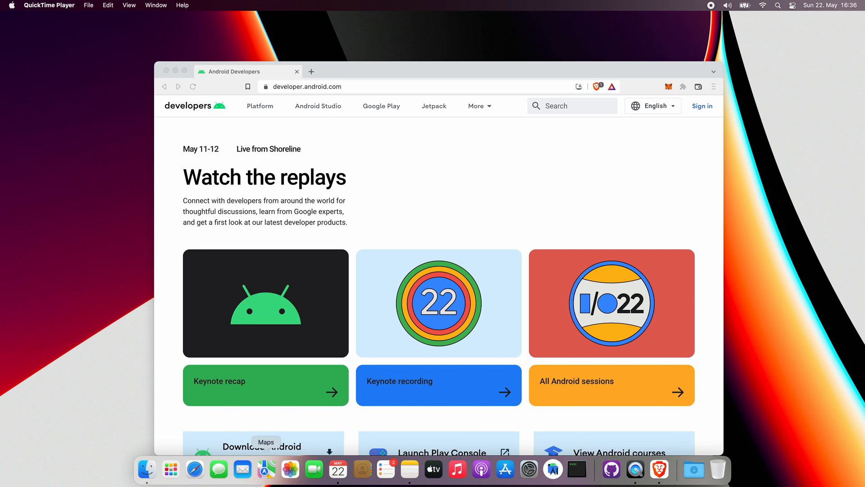
{"action": "mouse_move", "coordinate": [320, 252]}
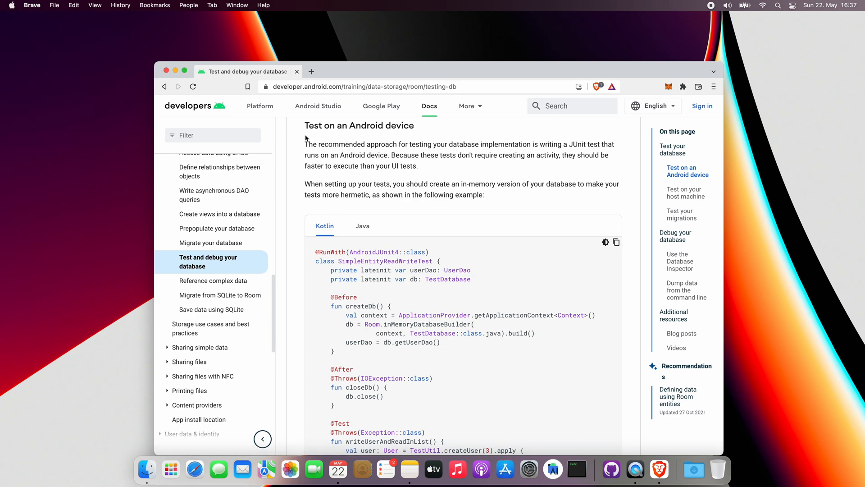
- Scroll through the on-device Room test example and back to the top of the guide
{"action": "scroll", "scroll_direction": "down", "scroll_amount": 3}
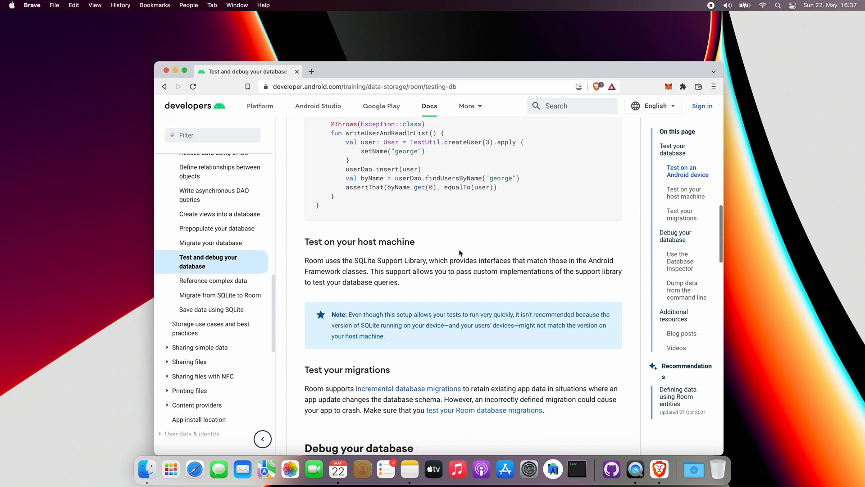
{"action": "scroll", "scroll_direction": "down", "scroll_amount": 3}
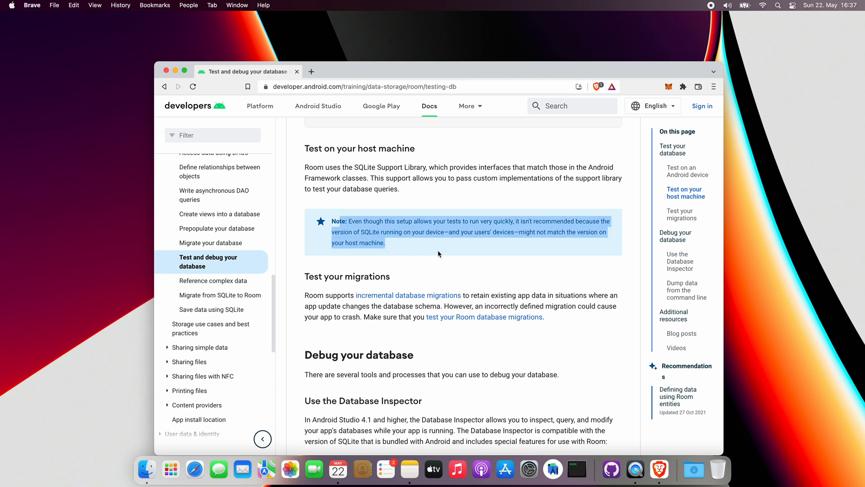
{"action": "mouse_move", "coordinate": [480, 292]}
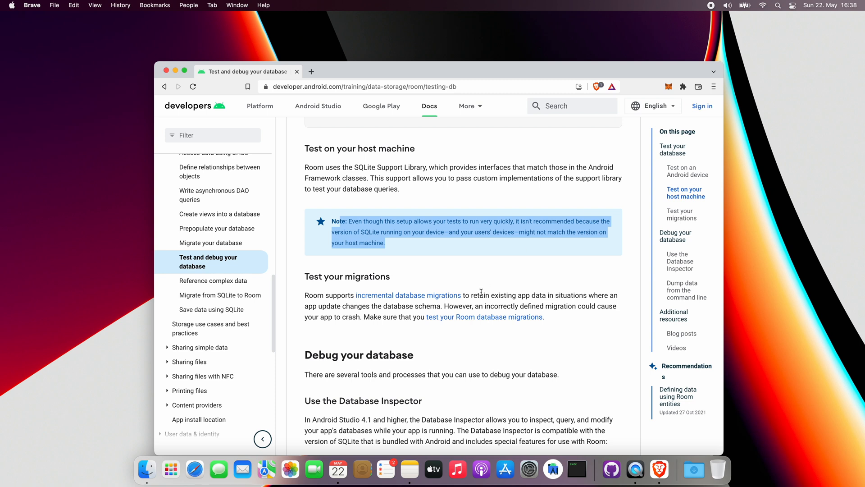
{"action": "mouse_move", "coordinate": [300, 329]}
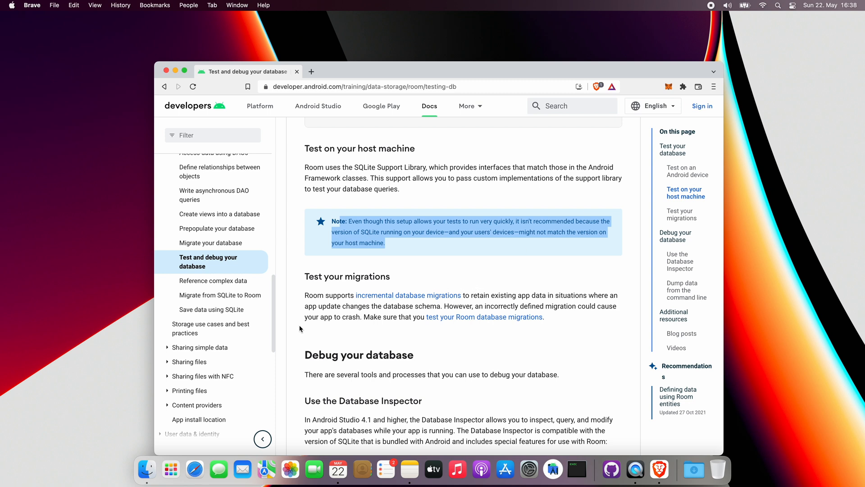
{"action": "mouse_move", "coordinate": [31, 267]}
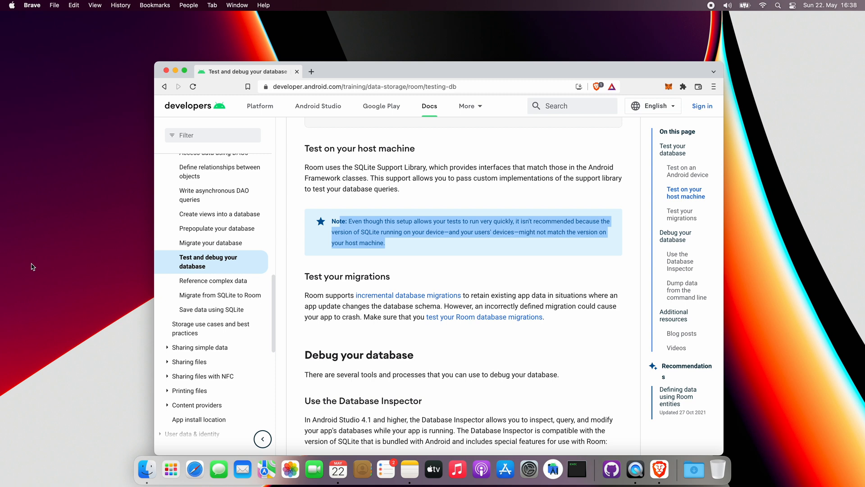
{"action": "scroll", "scroll_direction": "up", "scroll_amount": 3}
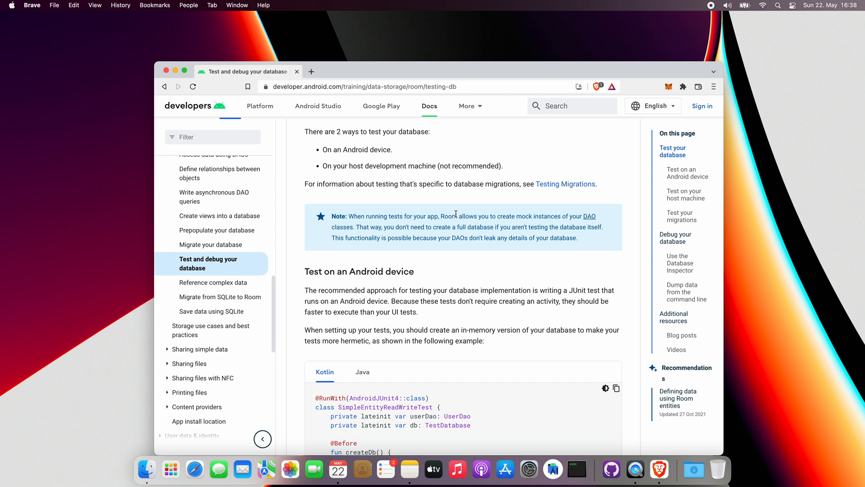
{"action": "scroll", "scroll_direction": "down", "scroll_amount": 3}
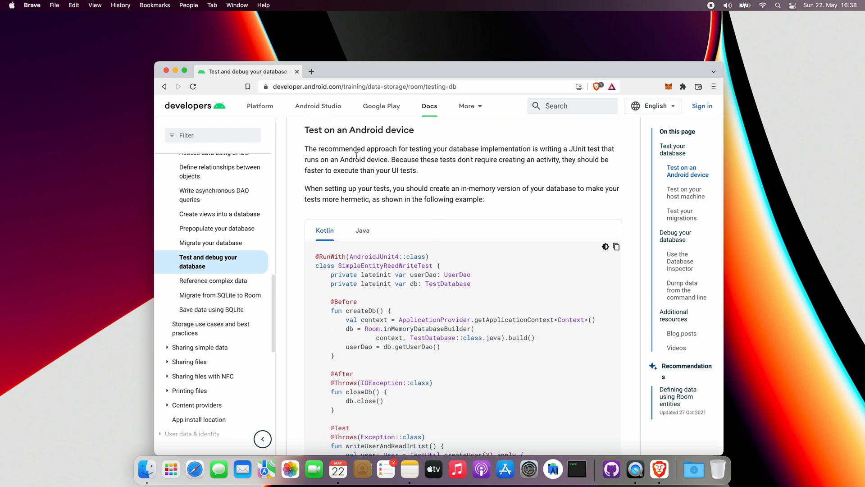
{"action": "mouse_move", "coordinate": [464, 186]}
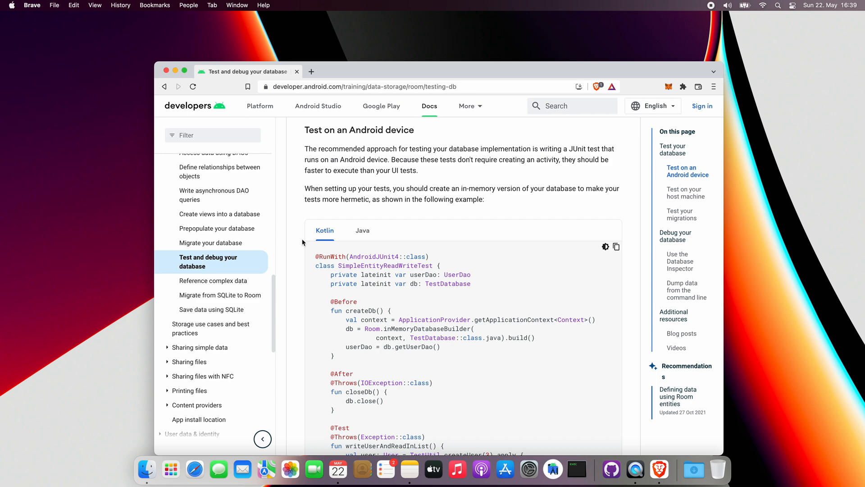
{"action": "mouse_move", "coordinate": [343, 247]}
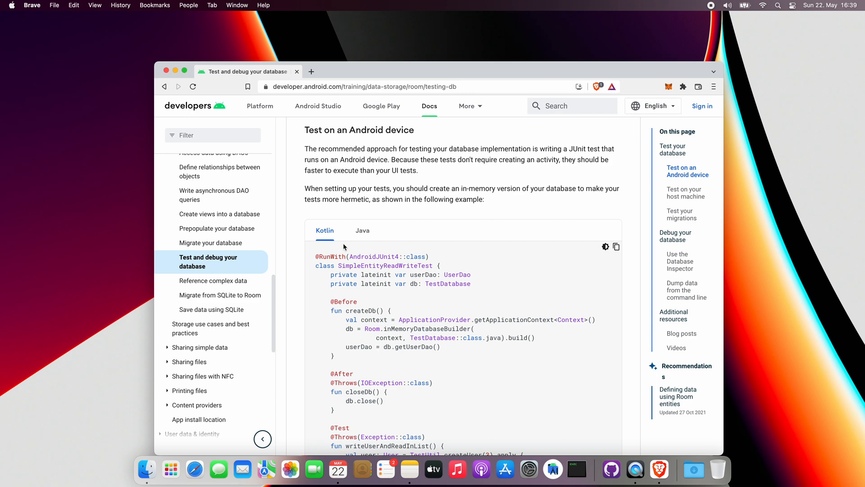
{"action": "scroll", "scroll_direction": "up", "scroll_amount": 3}
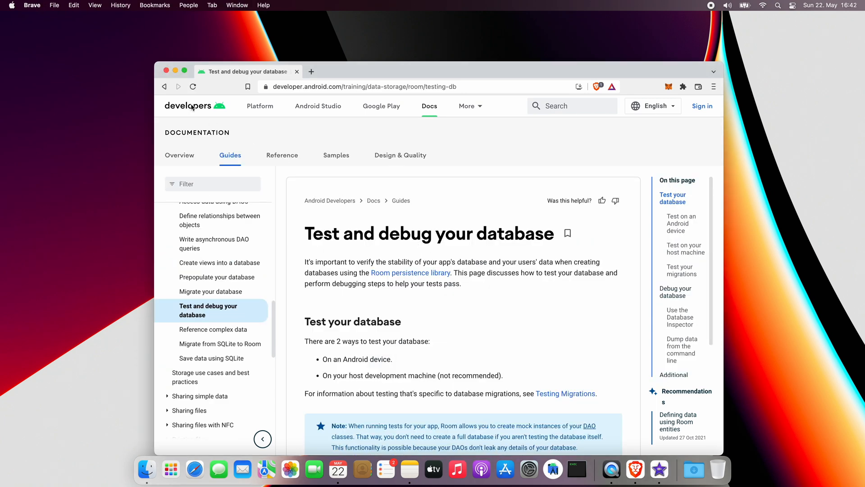
- Open github.com/superus8r/android-noteroom in a new browser tab
{"action": "left_click", "coordinate": [191, 106]}
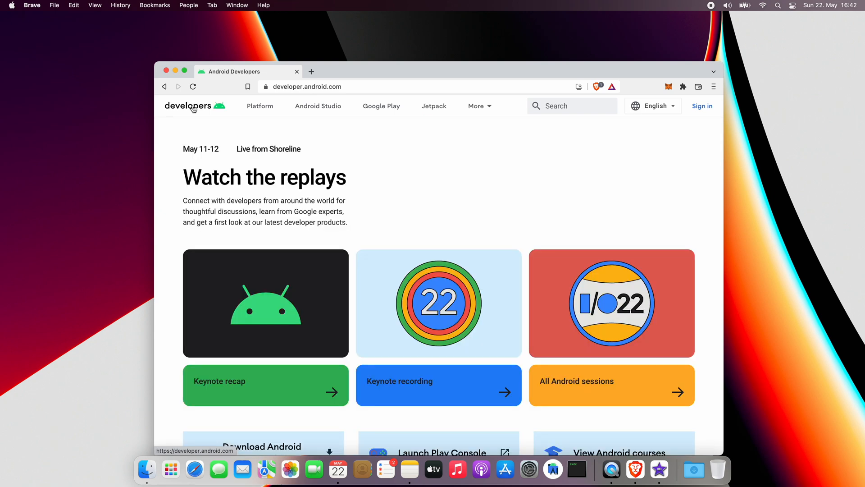
{"action": "mouse_move", "coordinate": [518, 197]}
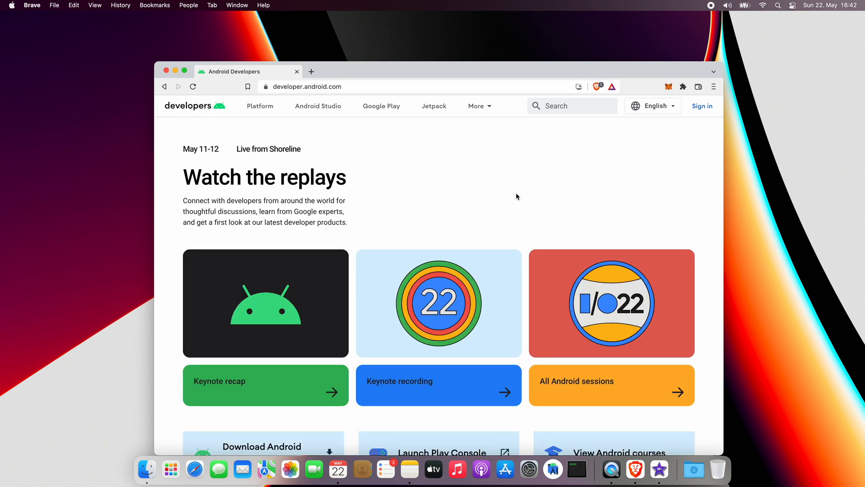
{"action": "mouse_move", "coordinate": [706, 6]}
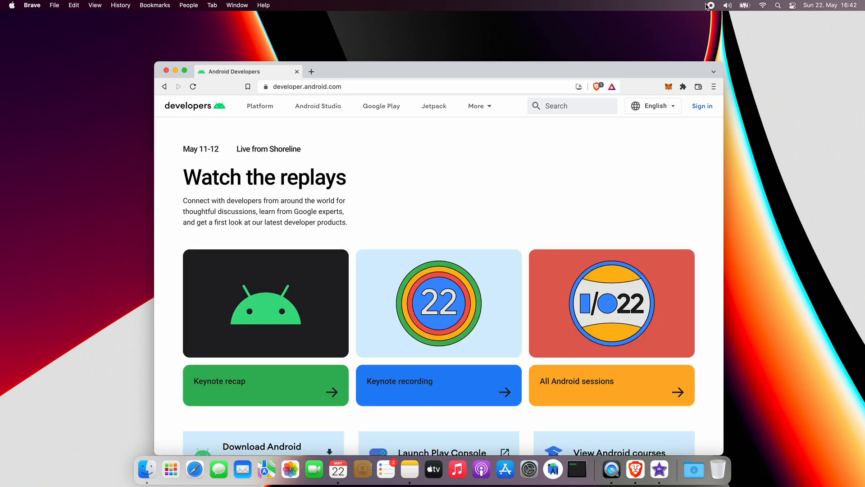
{"action": "left_click", "coordinate": [311, 72]}
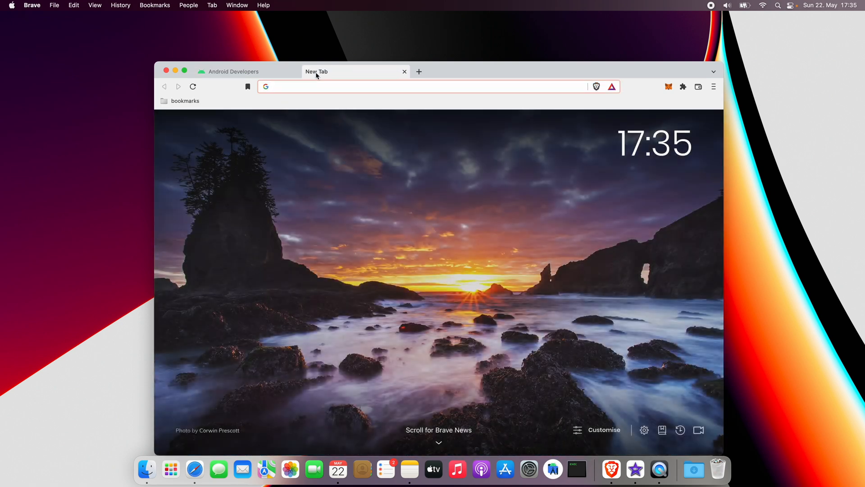
{"action": "type", "text": "github.com/superus8r/android-noteroom"}
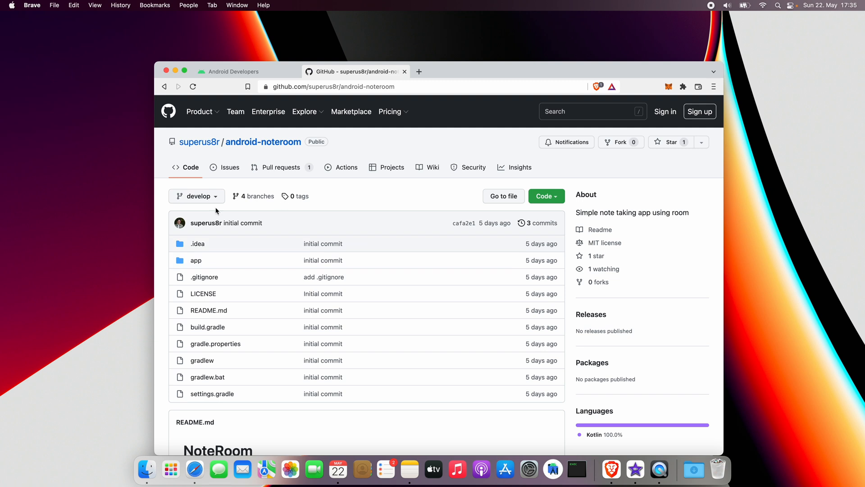
- Switch to the 2-chore-add-room-tests-complete branch and read its README
{"action": "left_click", "coordinate": [197, 196]}
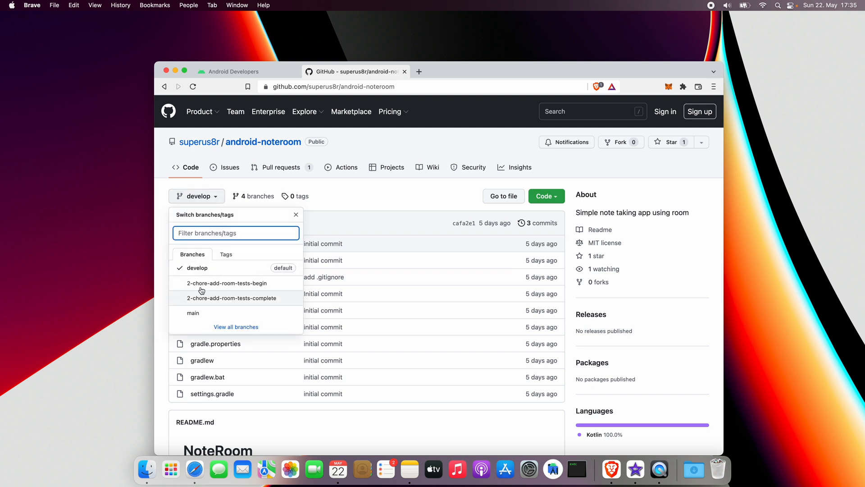
{"action": "mouse_move", "coordinate": [250, 298]}
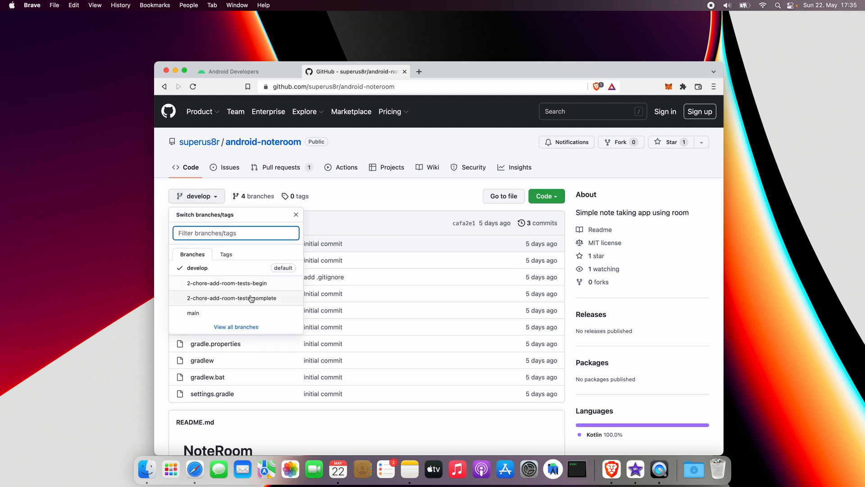
{"action": "left_click", "coordinate": [232, 299]}
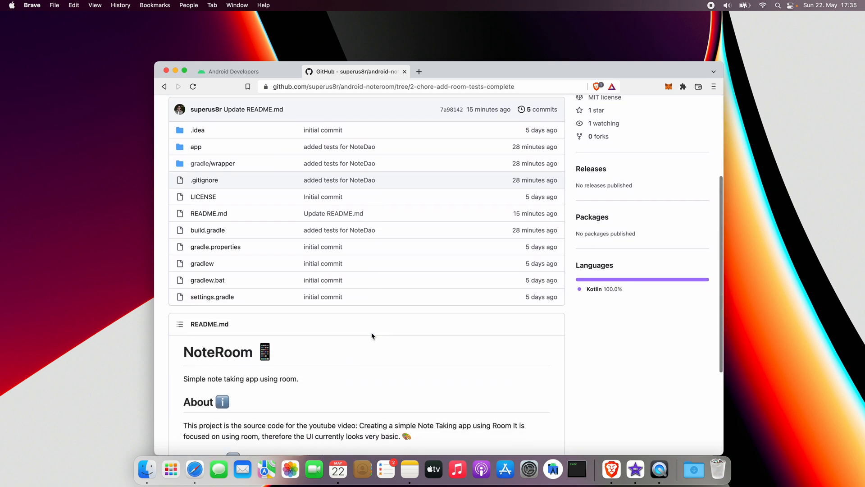
{"action": "scroll", "scroll_direction": "down", "scroll_amount": 3}
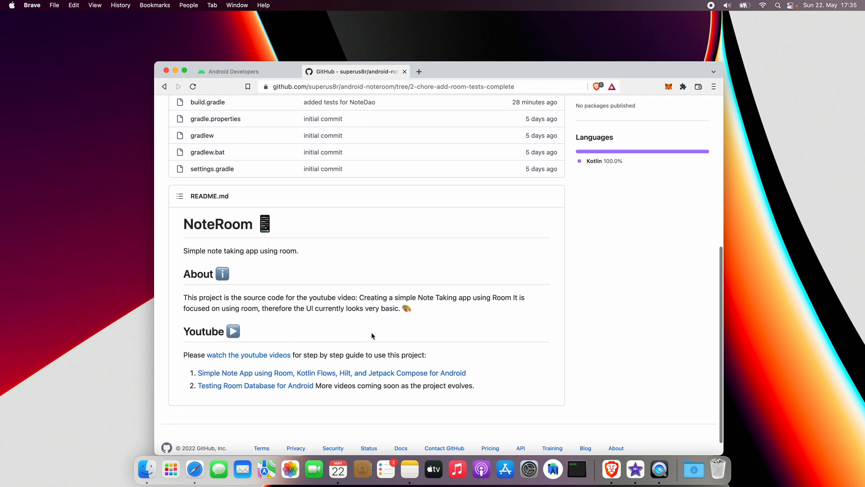
{"action": "scroll", "scroll_direction": "down", "scroll_amount": 3}
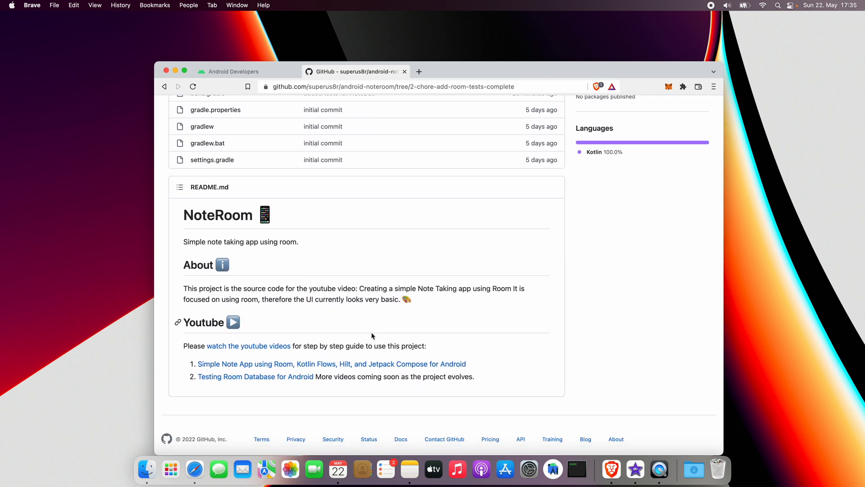
{"action": "left_click", "coordinate": [232, 72]}
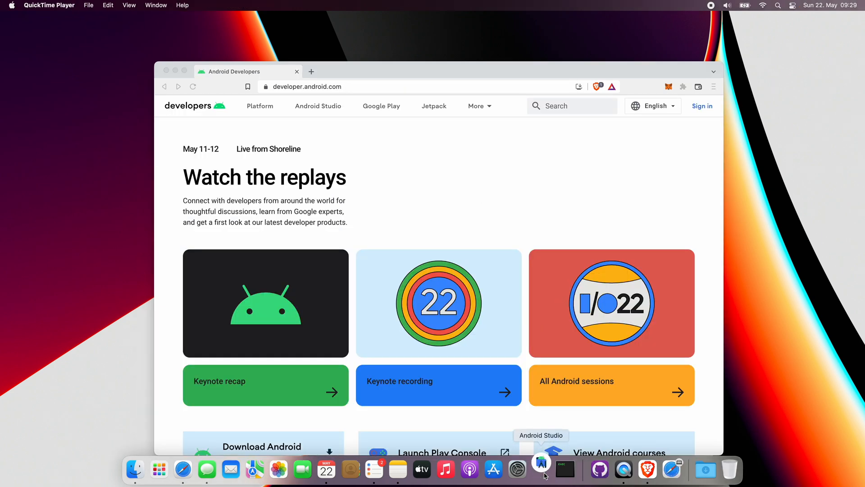
- Bring the NoteRoom project forward in Android Studio with NoteDao.kt showing its DAO methods
{"action": "left_click", "coordinate": [541, 470]}
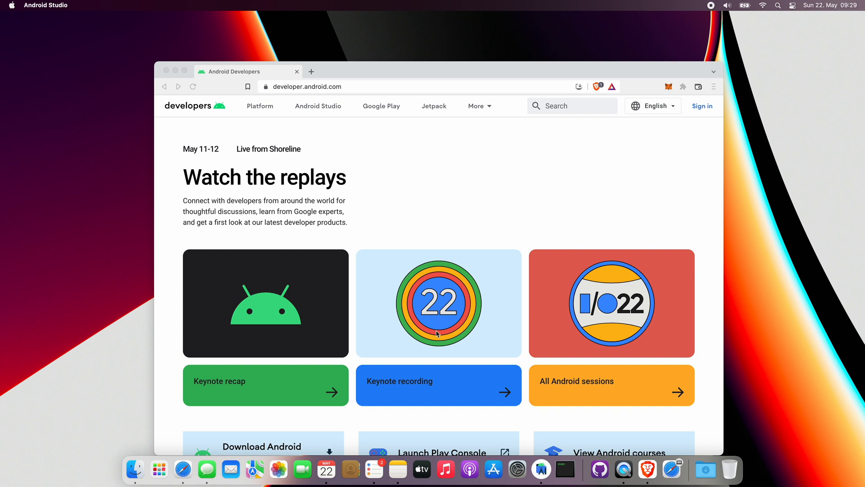
{"action": "mouse_move", "coordinate": [542, 466]}
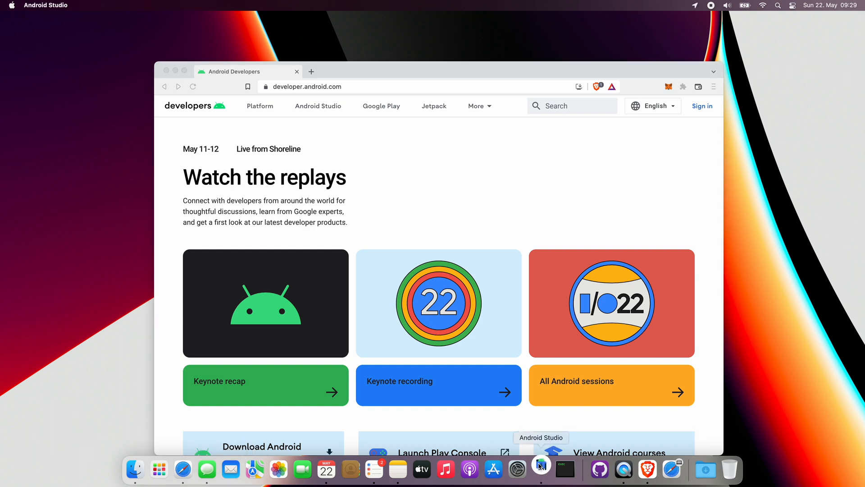
{"action": "left_click", "coordinate": [540, 469]}
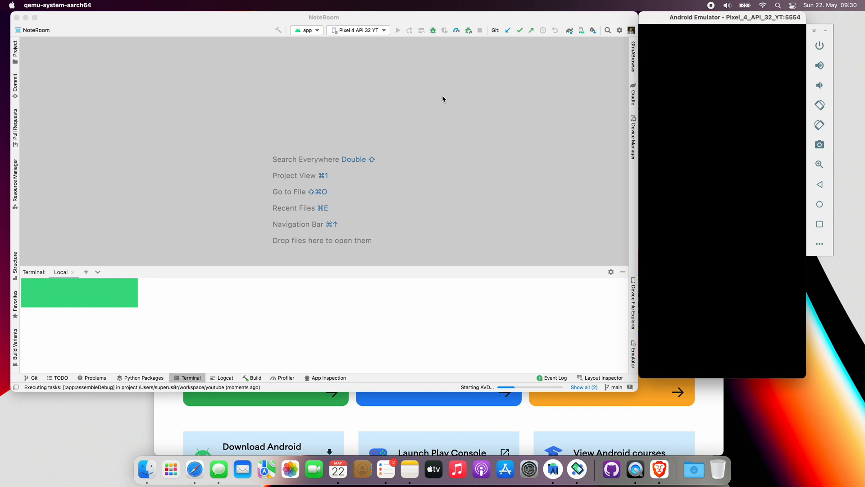
{"action": "left_click", "coordinate": [14, 48]}
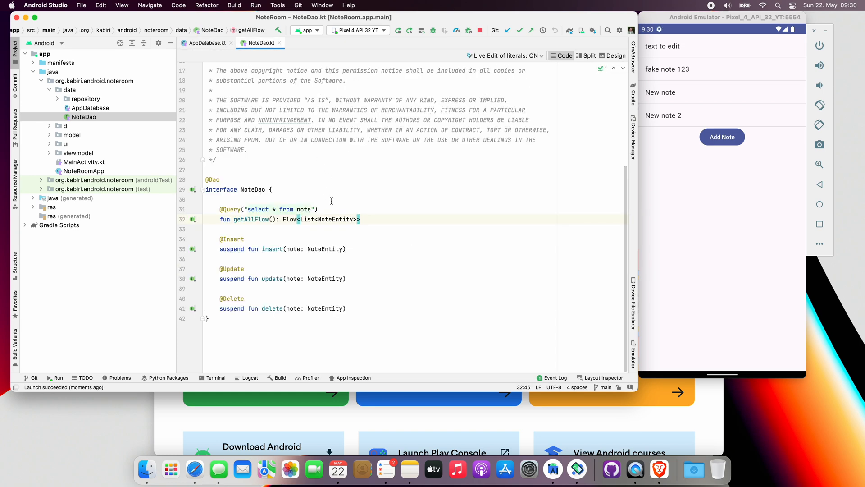
{"action": "mouse_move", "coordinate": [367, 421]}
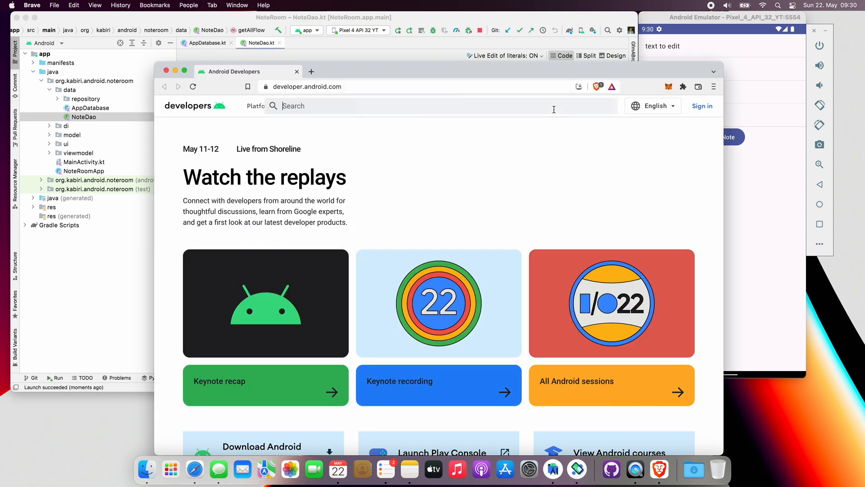
- Search developer.android.com for room testing and open Test and debug your database
{"action": "type", "text": "root"}
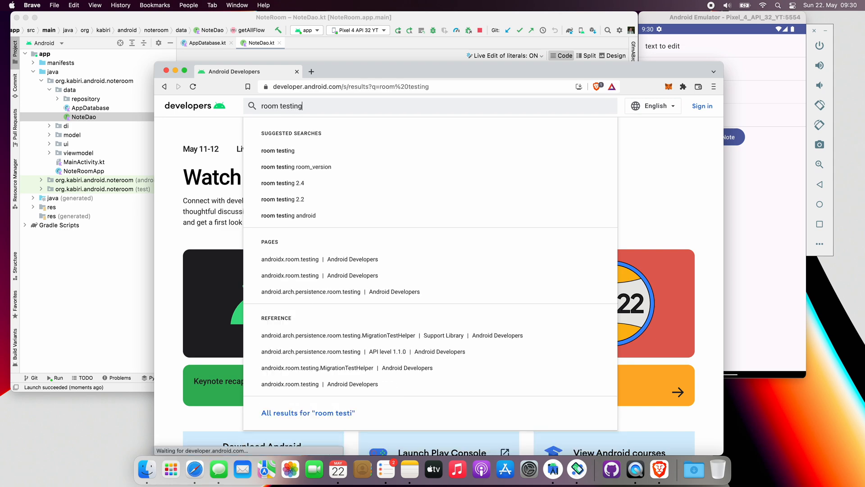
{"action": "key", "text": "Return"}
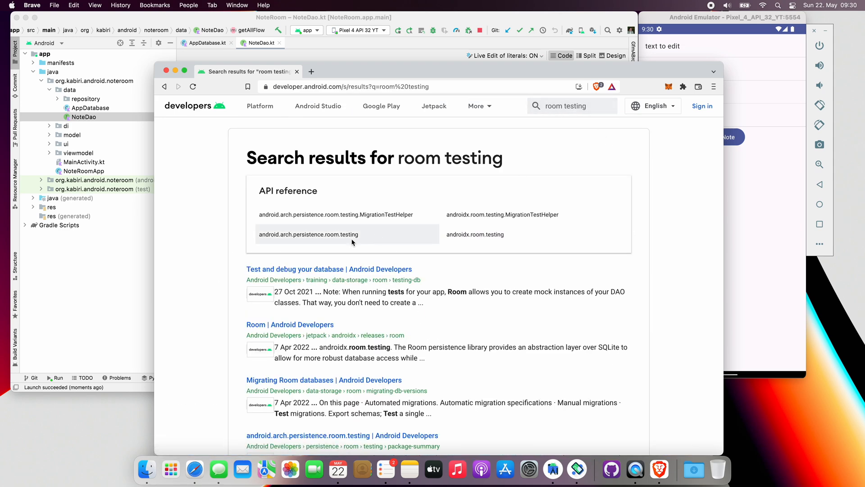
{"action": "left_click", "coordinate": [328, 269]}
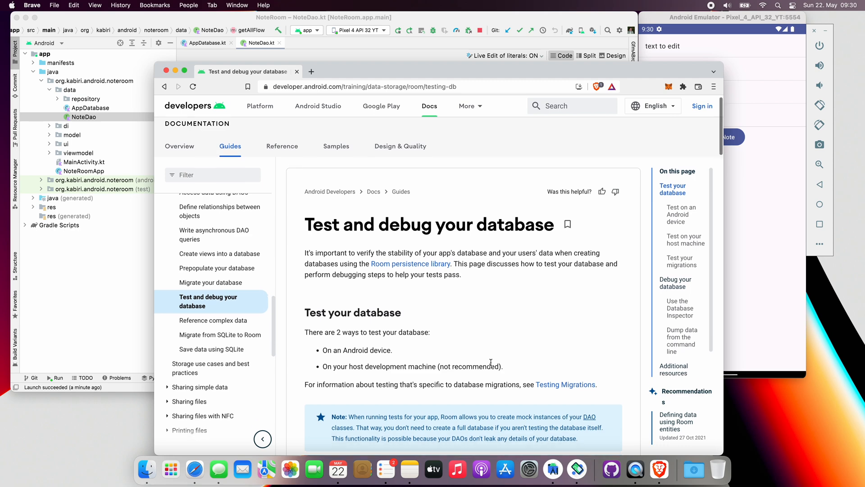
- Scroll to the Kotlin in-memory database test example
{"action": "scroll", "scroll_direction": "down", "scroll_amount": 3}
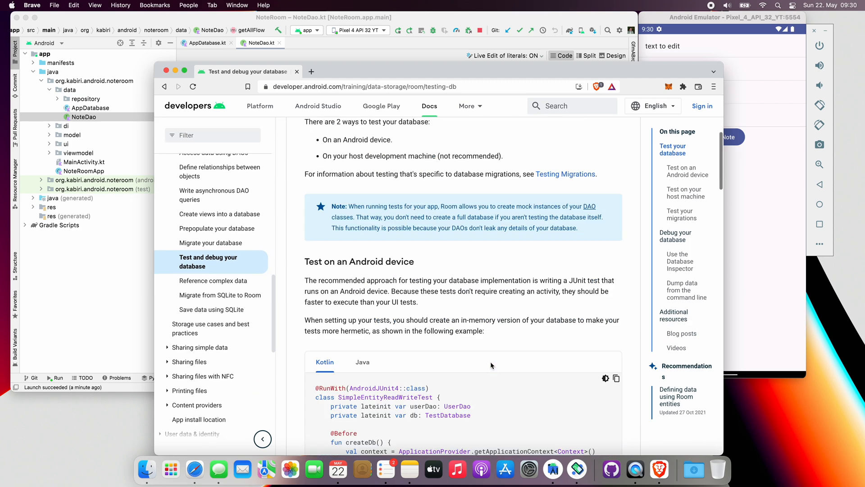
{"action": "scroll", "scroll_direction": "down", "scroll_amount": 3}
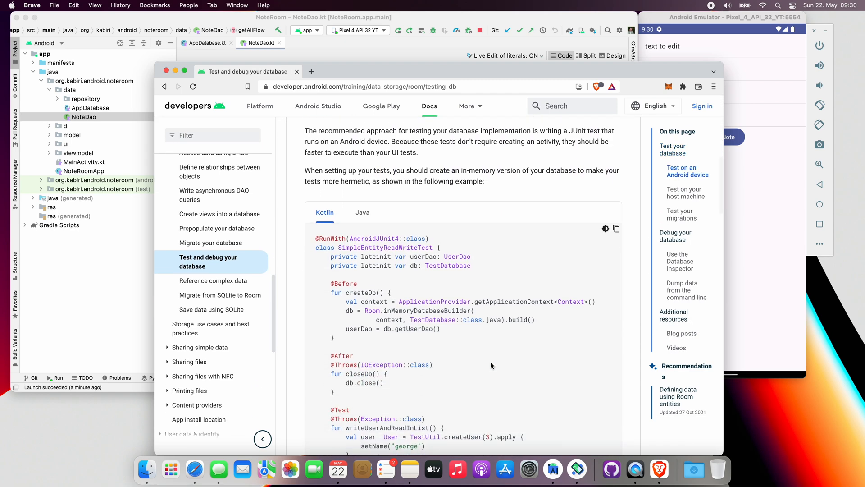
{"action": "scroll", "scroll_direction": "down", "scroll_amount": 3}
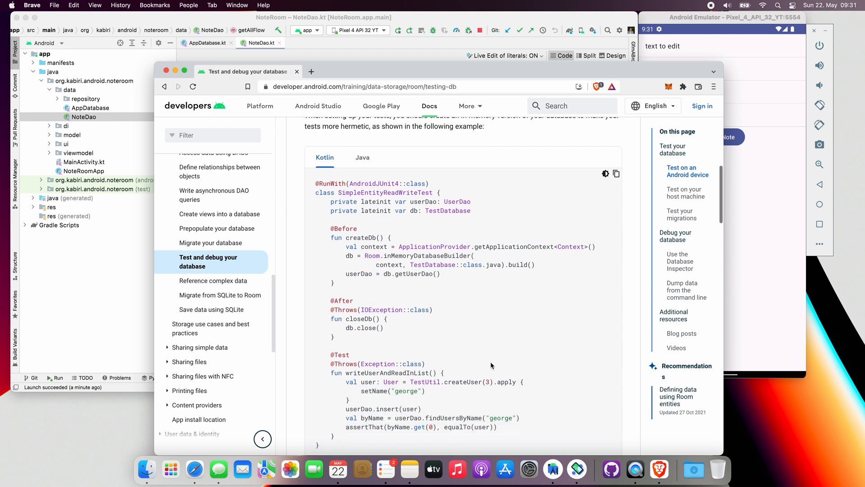
{"action": "scroll", "scroll_direction": "up", "scroll_amount": 3}
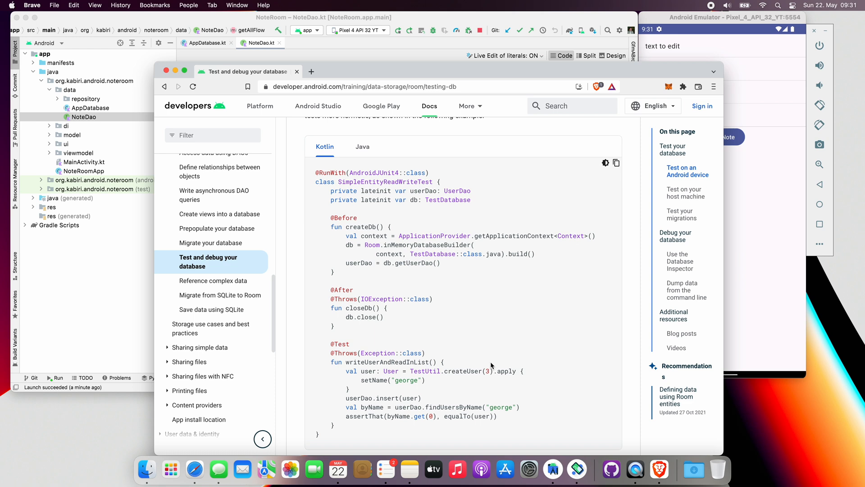
{"action": "mouse_move", "coordinate": [355, 247]}
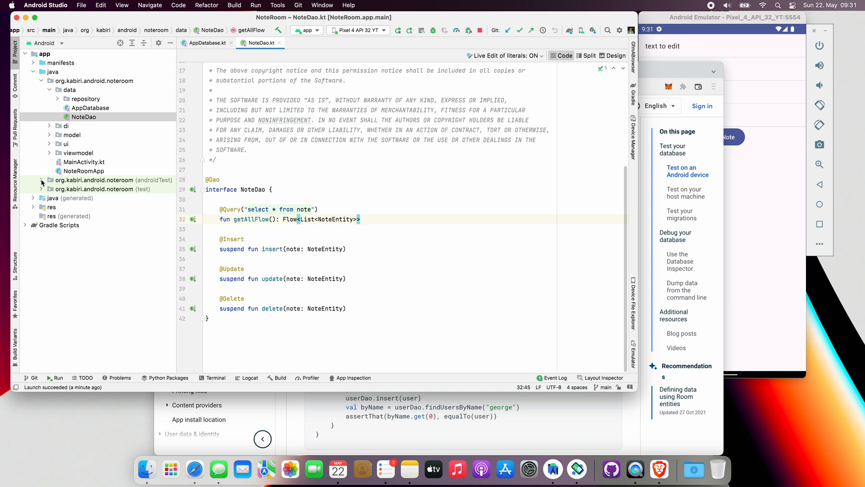
- Create a data package under androidTest with a new Kotlin class NoteDaoAndroidTest
{"action": "right_click", "coordinate": [93, 180]}
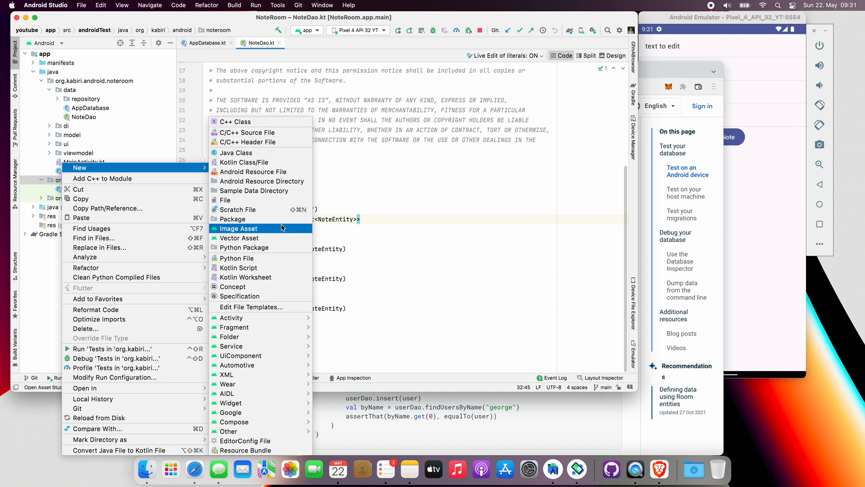
{"action": "left_click", "coordinate": [232, 218]}
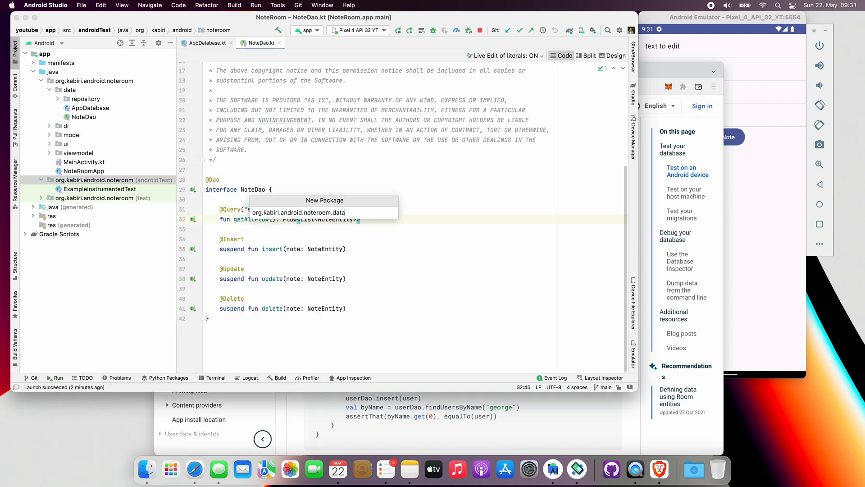
{"action": "right_click", "coordinate": [69, 188]}
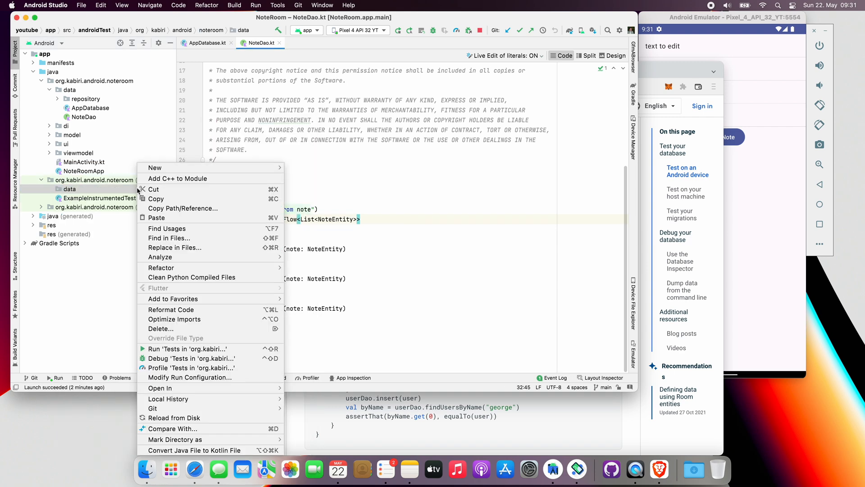
{"action": "left_click", "coordinate": [155, 167]}
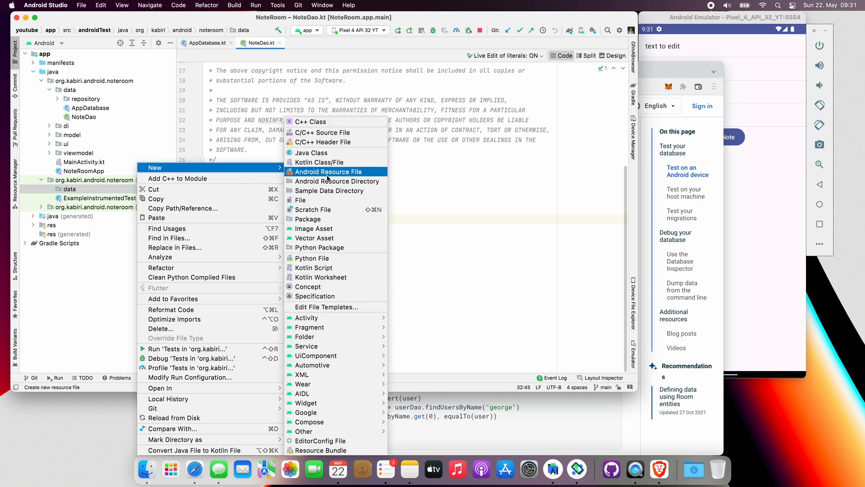
{"action": "left_click", "coordinate": [319, 161]}
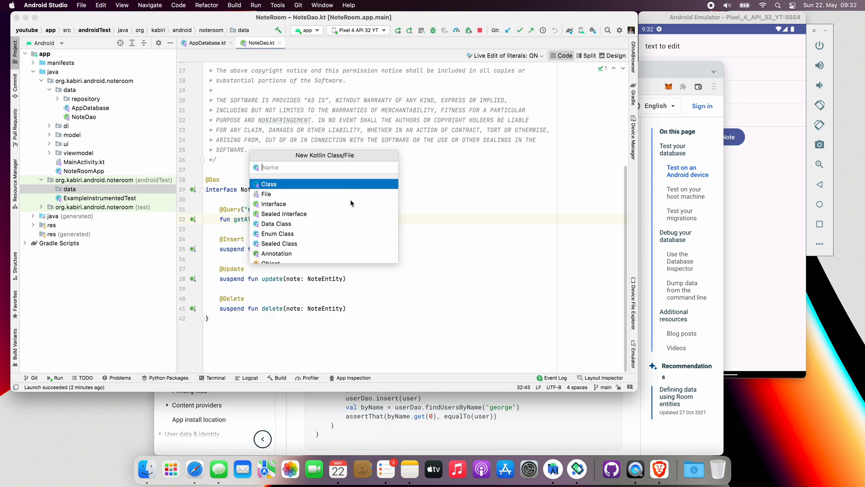
{"action": "type", "text": "NoteDa"}
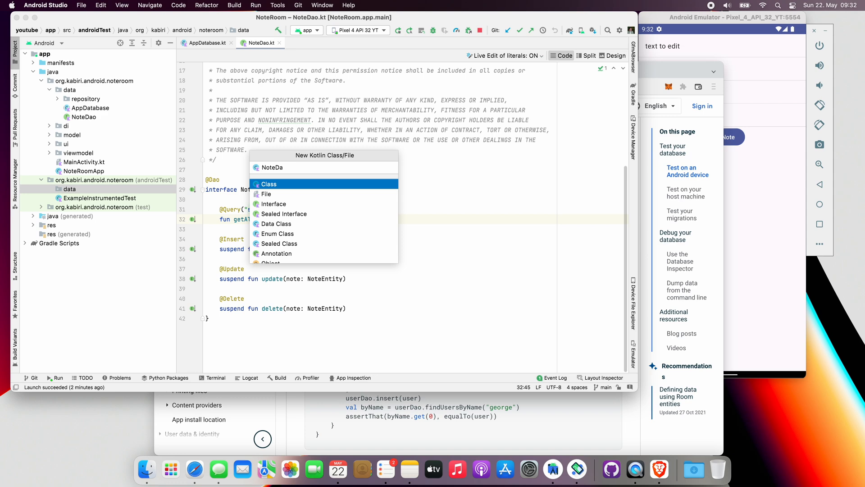
{"action": "type", "text": "Android"}
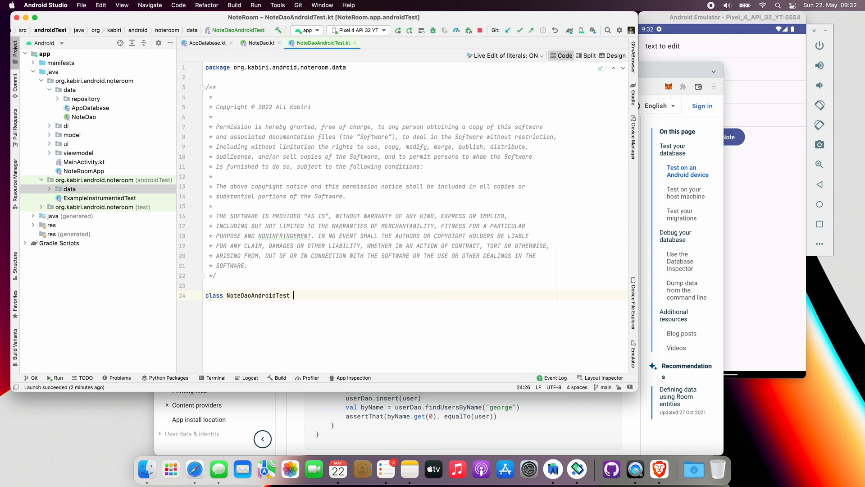
- Declare lateinit var sut and mDb built with Room.inMemoryDatabaseBuilder for AppDatabase allowing main-thread queries
{"action": "type", "text": "{"}
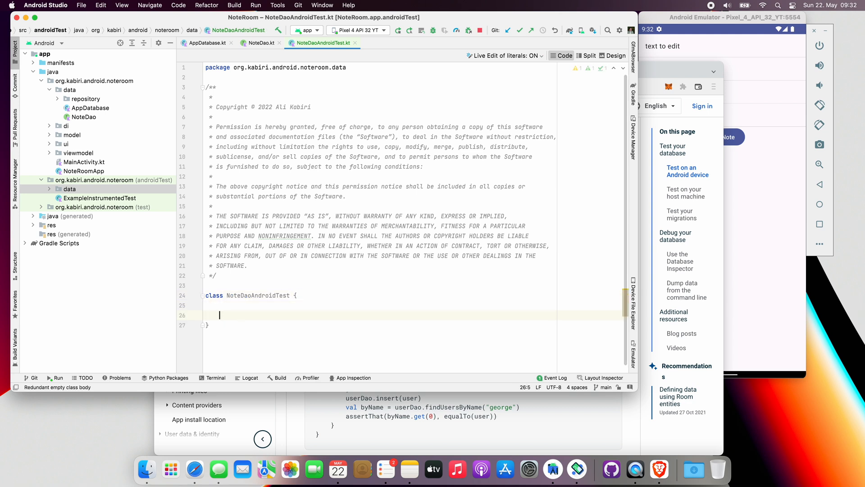
{"action": "type", "text": "private lateinit var s"}
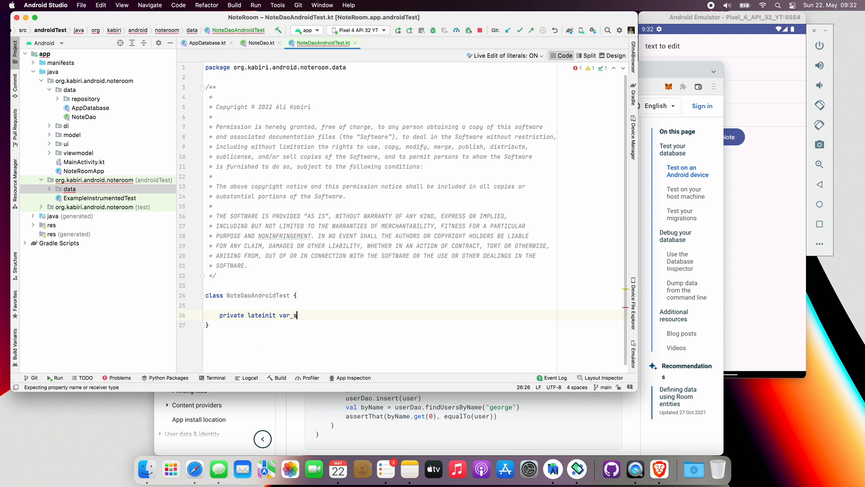
{"action": "type", "text": "ut: NoteDao"}
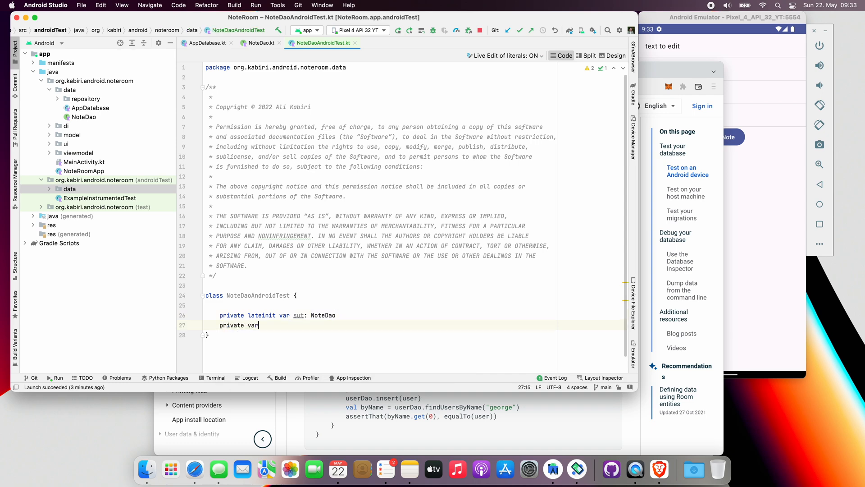
{"action": "type", "text": "mDb ="}
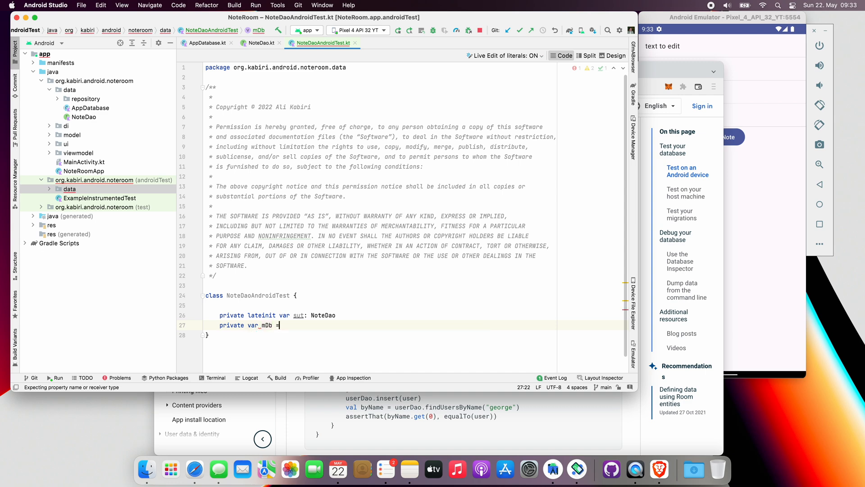
{"action": "type", "text": "Room.inMemoryDatabaseBuilder("}
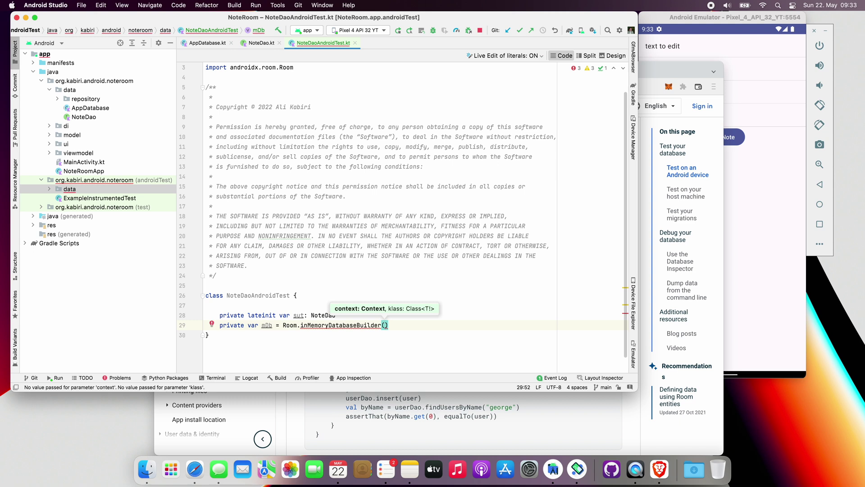
{"action": "type", "text": "In"}
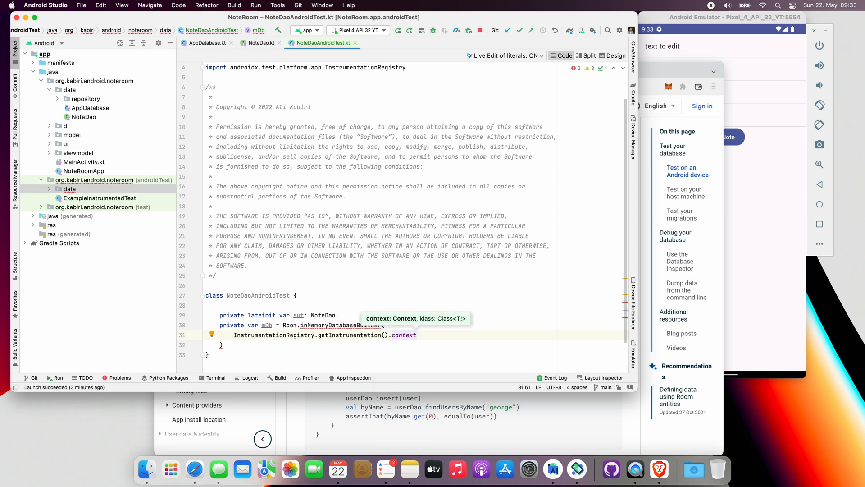
{"action": "type", "text": "AppDatabase::class.java"}
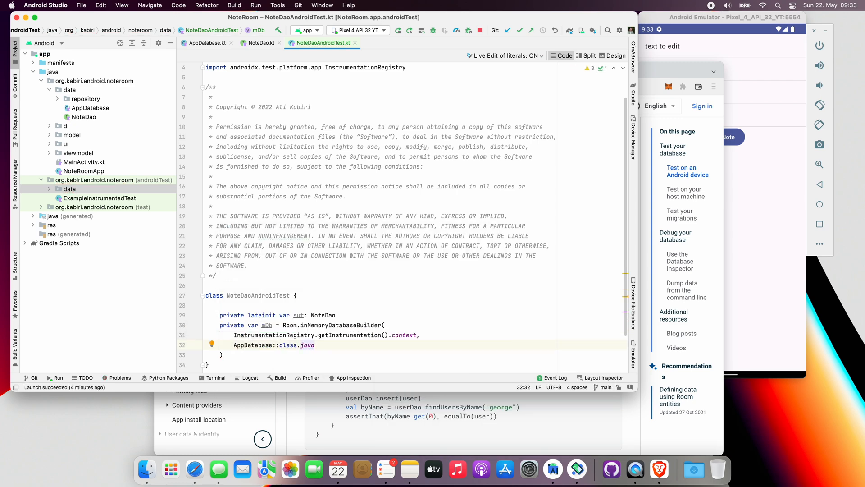
{"action": "left_click", "coordinate": [220, 355]}
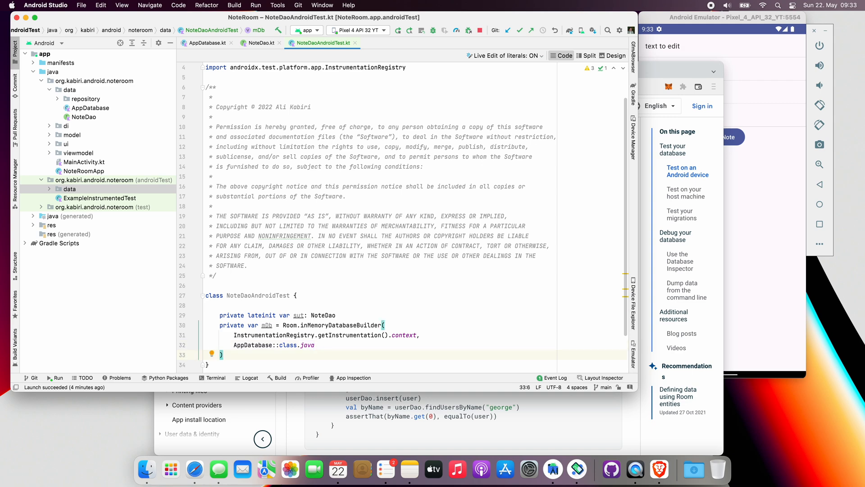
{"action": "type", "text": ".allowMainThreadQueries()"}
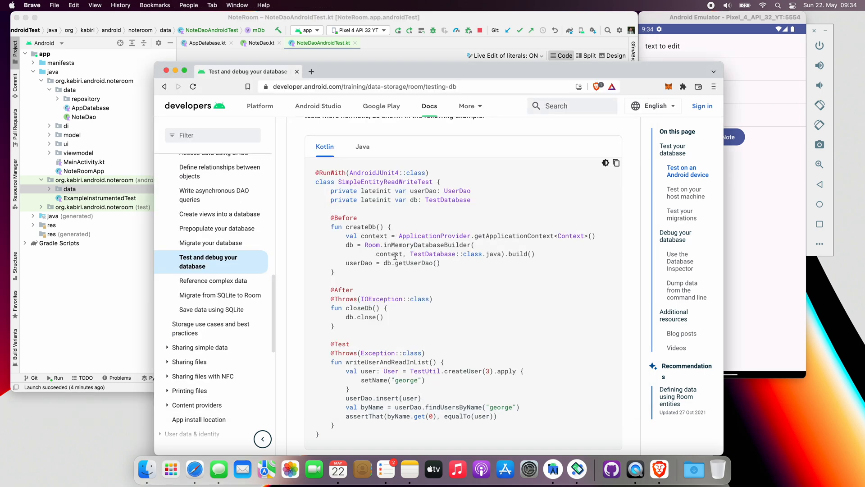
{"action": "mouse_move", "coordinate": [353, 236]}
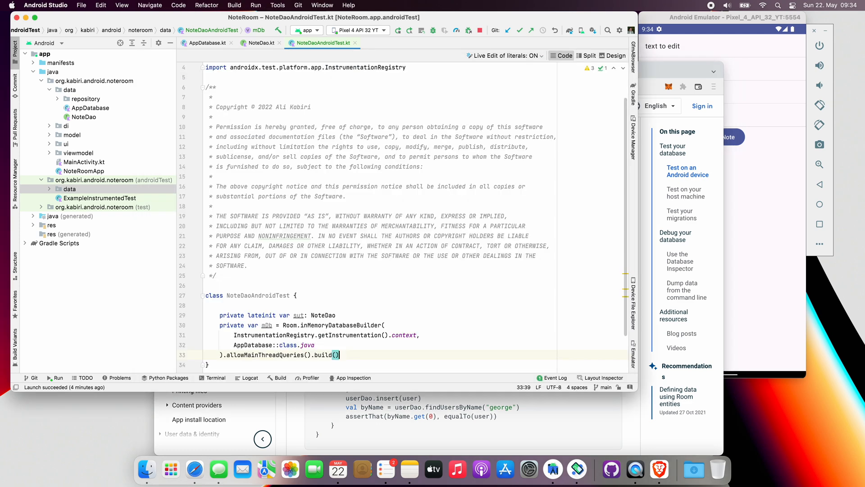
{"action": "scroll", "scroll_direction": "down", "scroll_amount": 3}
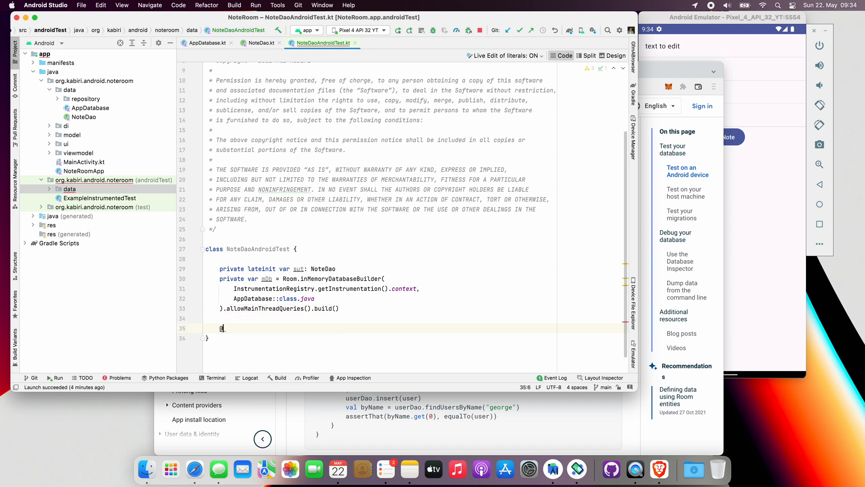
{"action": "type", "text": "@Before"}
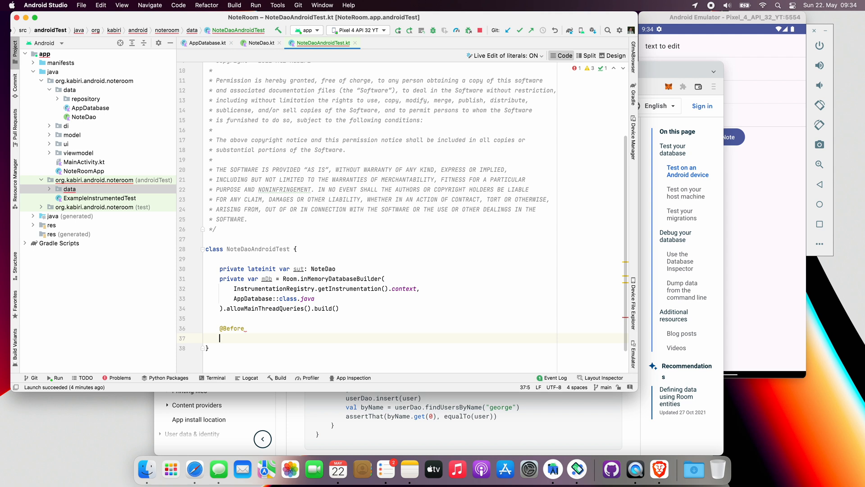
{"action": "type", "text": "fun createDb("}
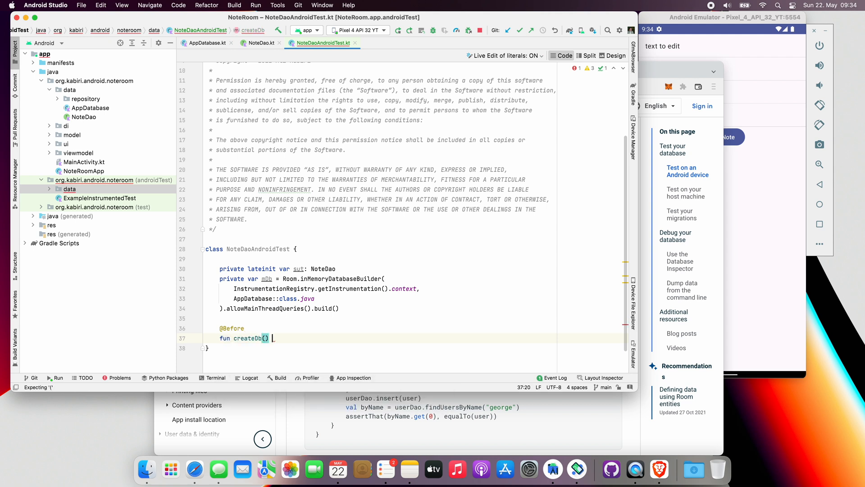
{"action": "type", "text": "{"}
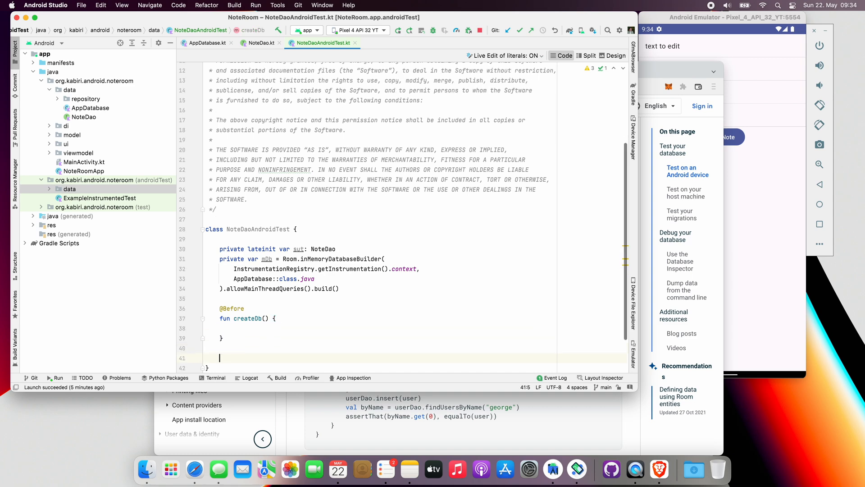
{"action": "type", "text": "@After"}
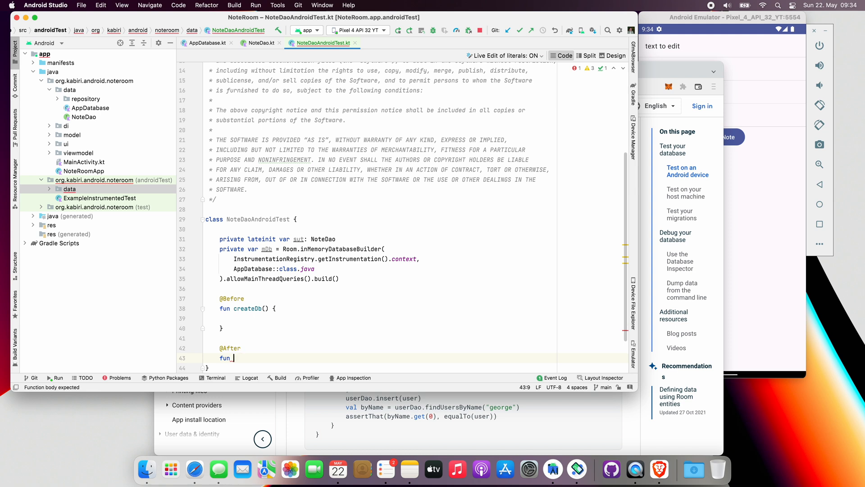
{"action": "type", "text": "c"}
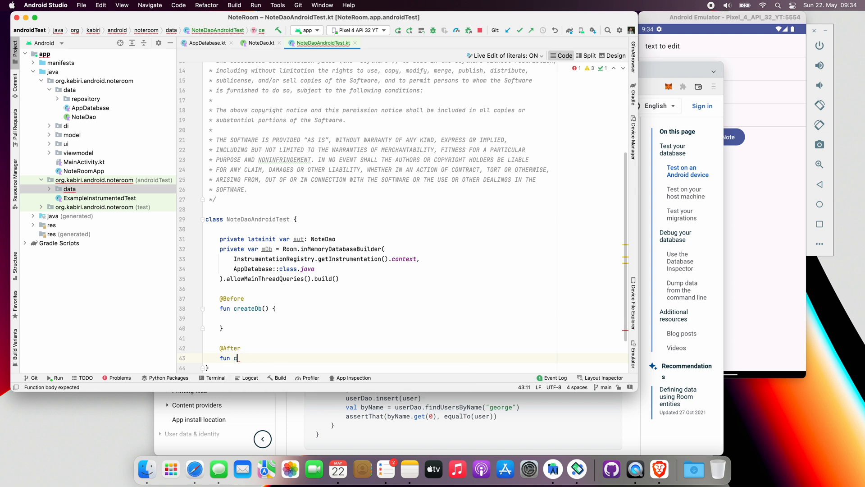
{"action": "type", "text": "leanUp() {"}
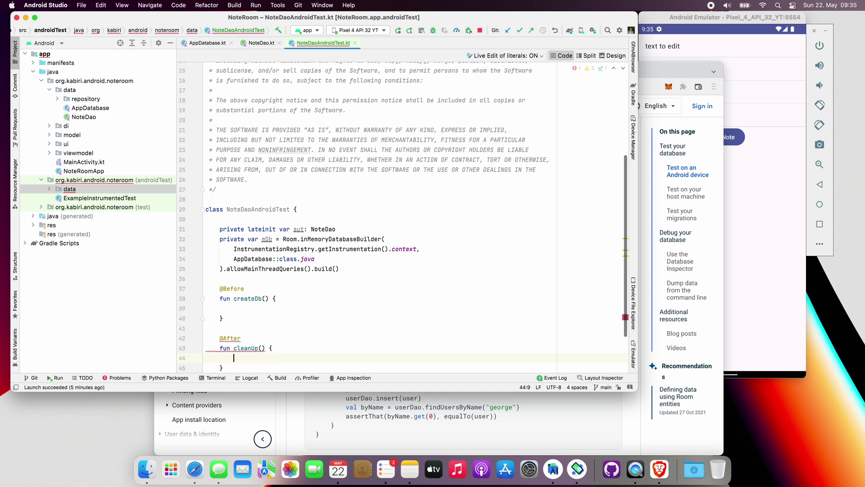
{"action": "scroll", "scroll_direction": "down", "scroll_amount": 3}
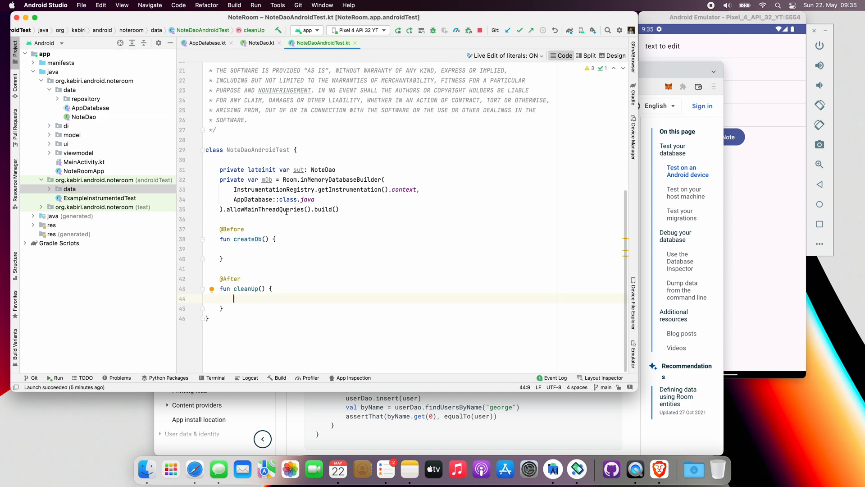
{"action": "mouse_move", "coordinate": [208, 176]}
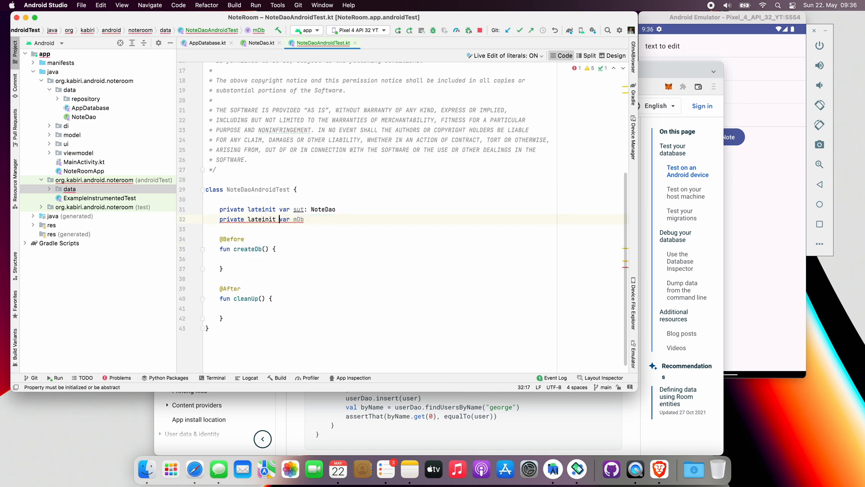
- Make mDb a lateinit AppDatabase built in createDb, set sut = mDb.noteDao(), and close mDb in cleanUp
{"action": "left_click", "coordinate": [295, 219]}
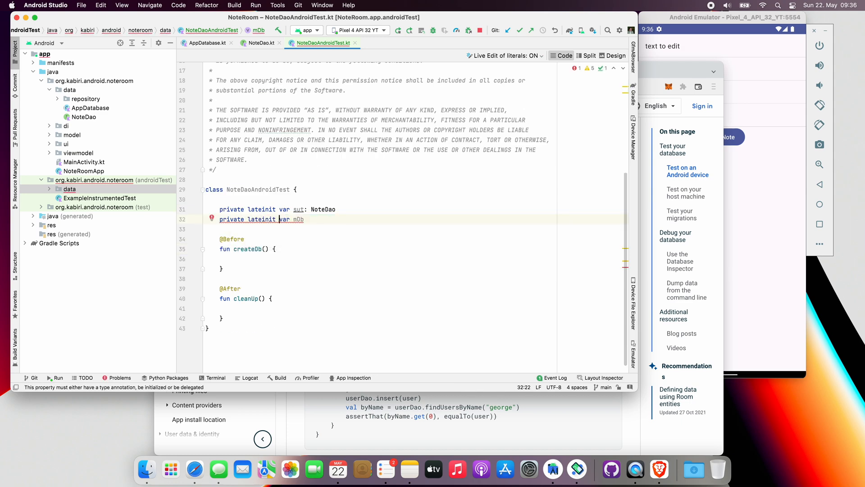
{"action": "type", "text": ": AppDatabase"}
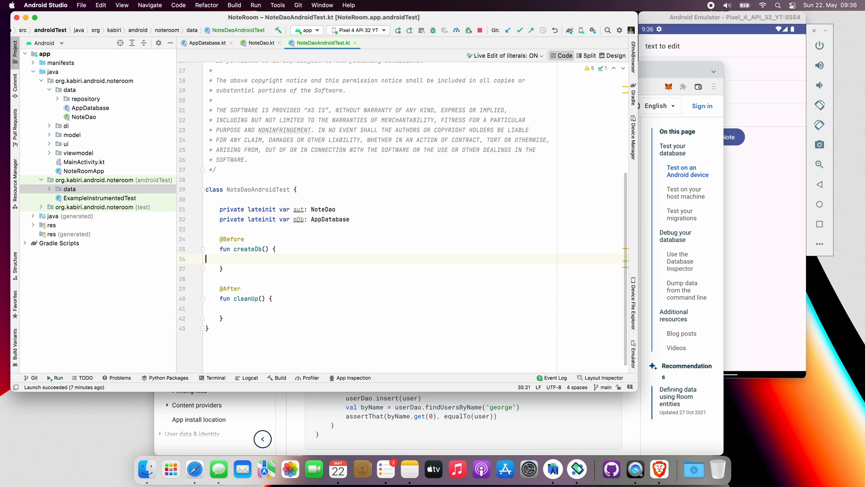
{"action": "type", "text": "mDb = Room.inMemoryDatabaseBuilder("}
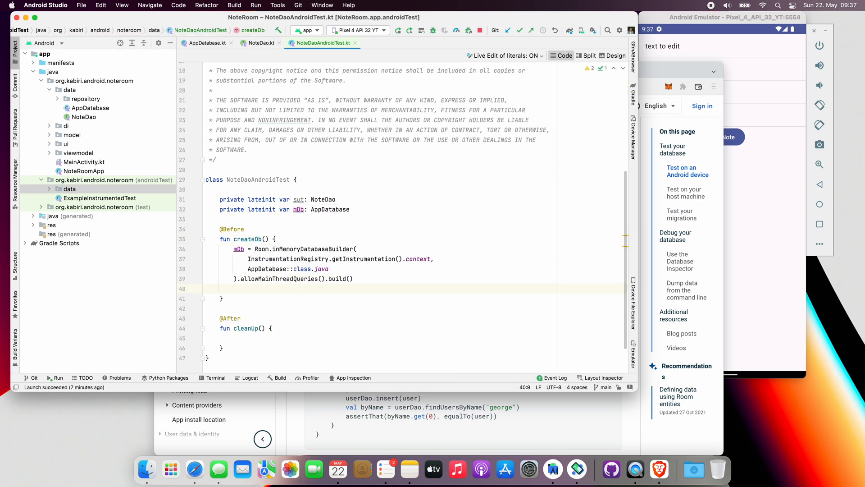
{"action": "type", "text": "sut = mDb.noteDao("}
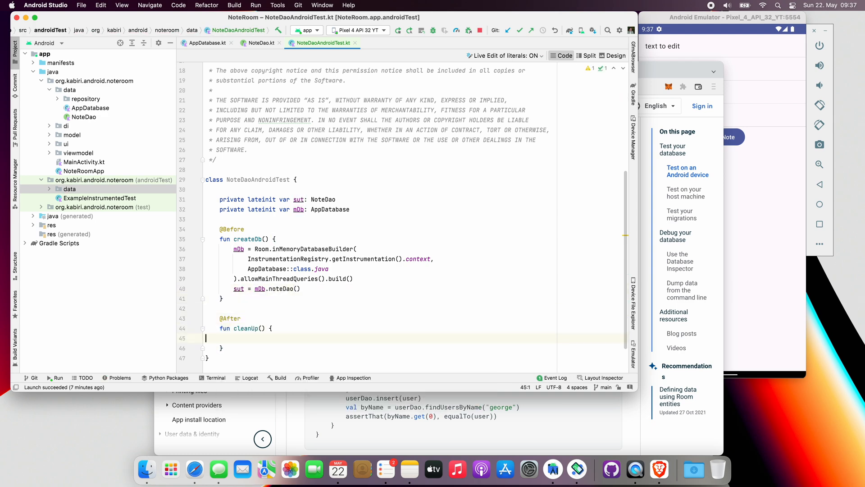
{"action": "type", "text": "mDb.c"}
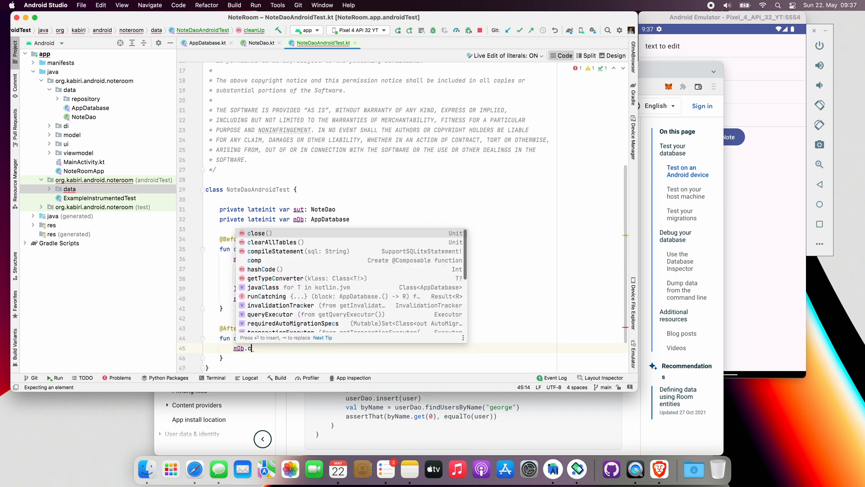
{"action": "left_click", "coordinate": [256, 232]}
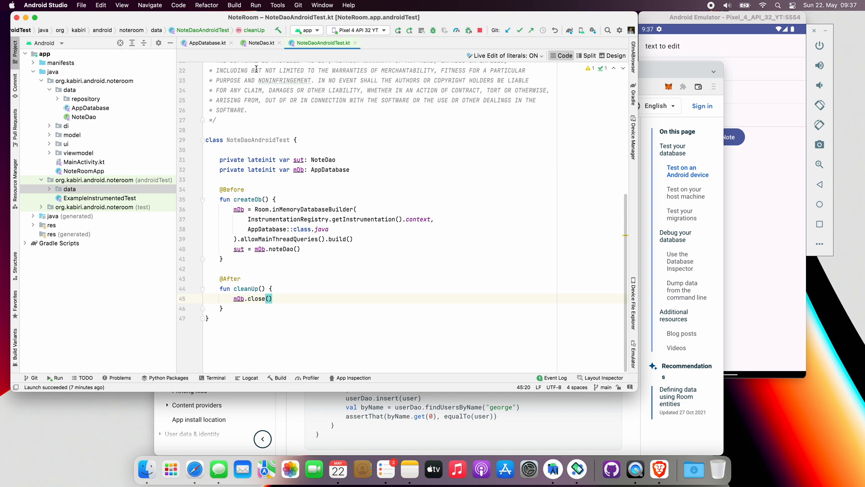
- Split NoteDao.kt to the right beside the test file
{"action": "right_click", "coordinate": [259, 43]}
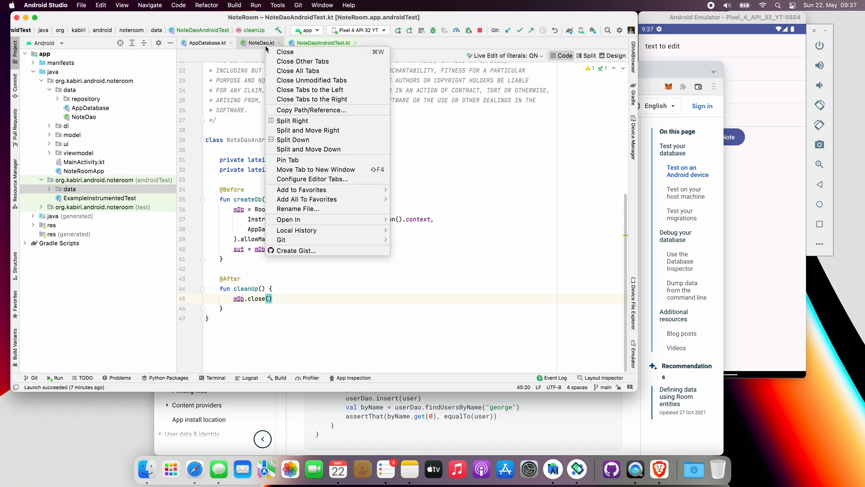
{"action": "left_click", "coordinate": [292, 120]}
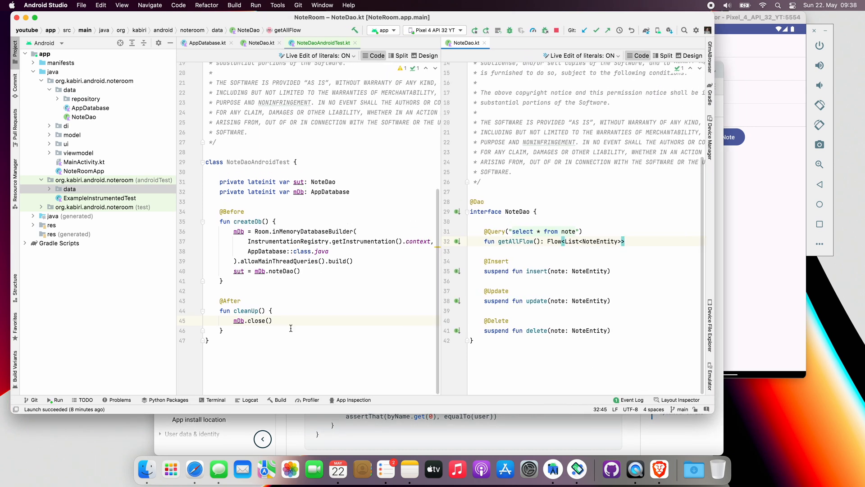
{"action": "type", "text": "@Test"}
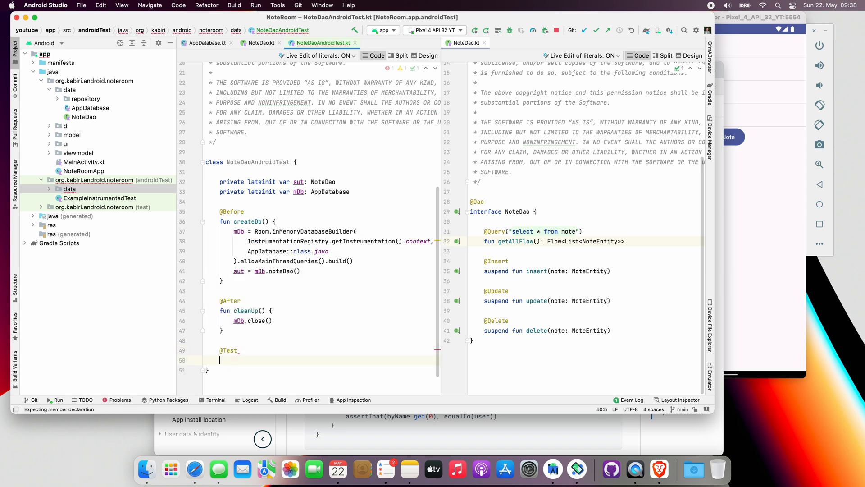
{"action": "type", "text": "fun_testInsert"}
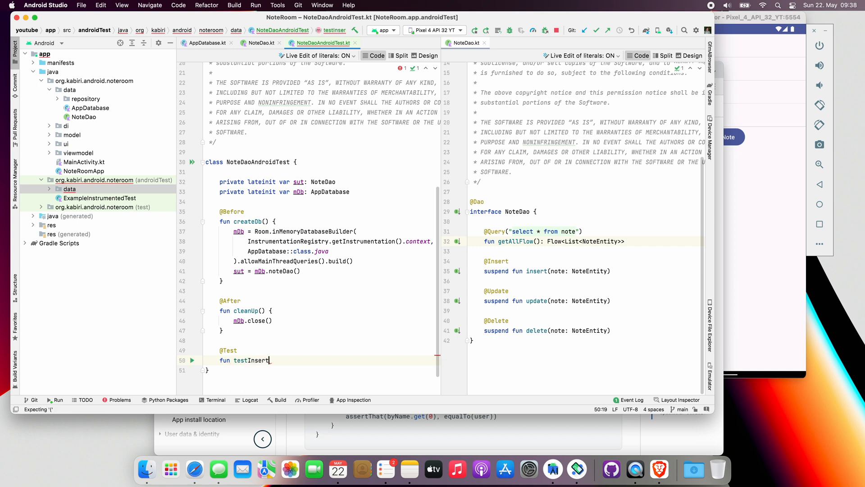
{"action": "type", "text": "NoteAndr"}
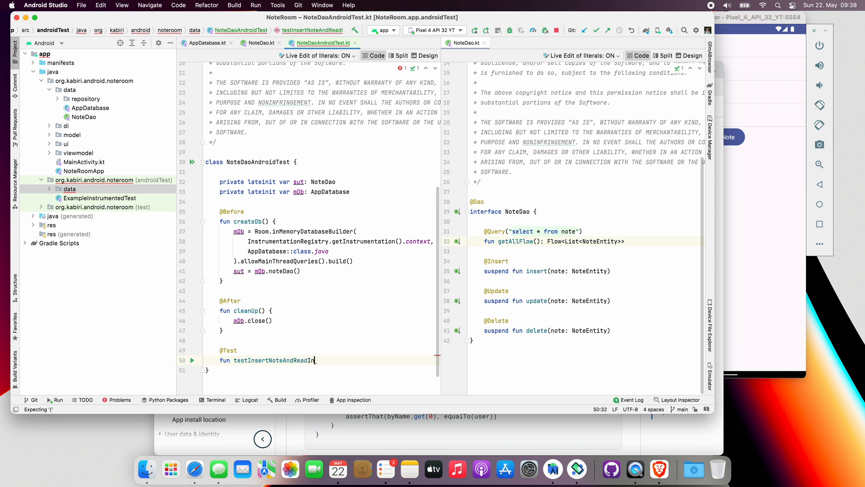
{"action": "type", "text": "List() {"}
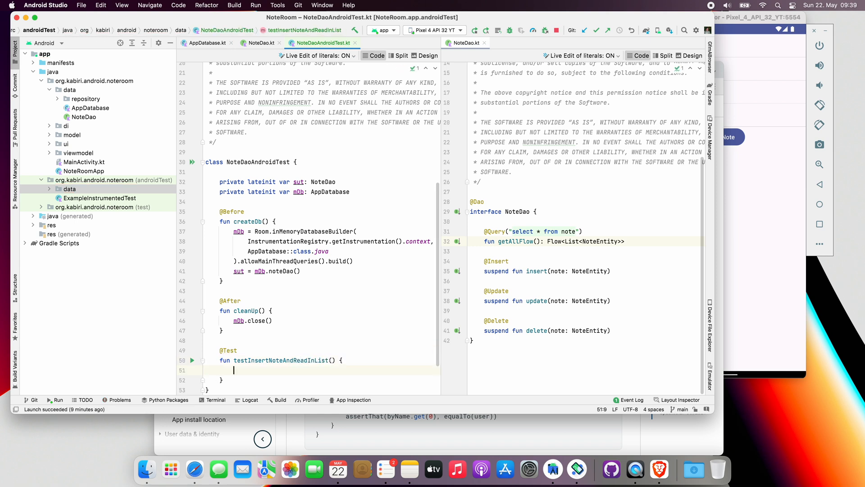
{"action": "left_click", "coordinate": [340, 360]}
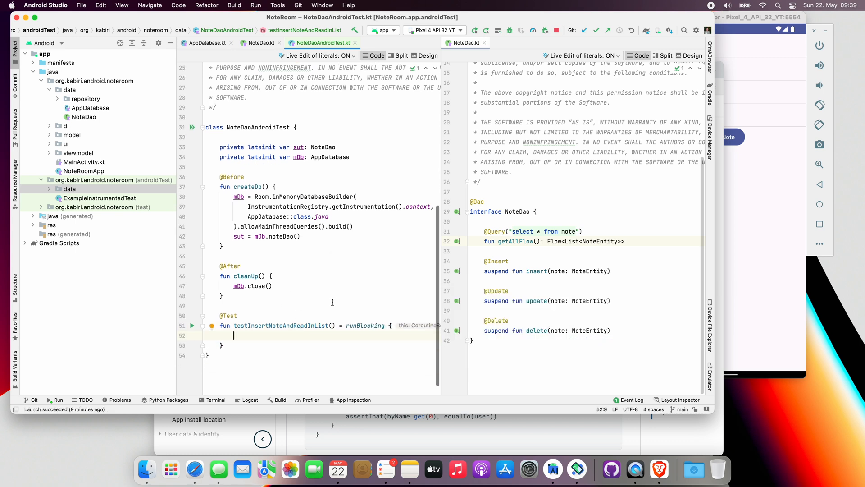
- Write arrange/act/assert comments, fakeText "some text", fakeNote NoteEntity, insert it, and start reading sut.getAllFlow()
{"action": "type", "text": "//"}
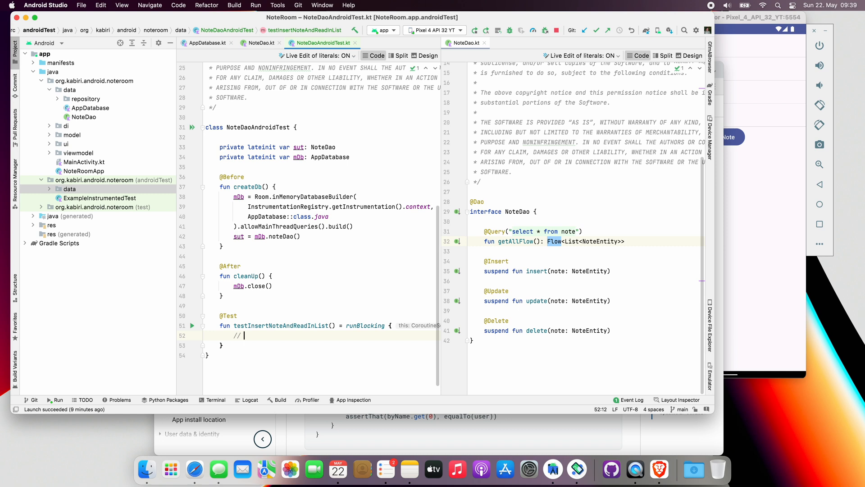
{"action": "type", "text": "arrange"}
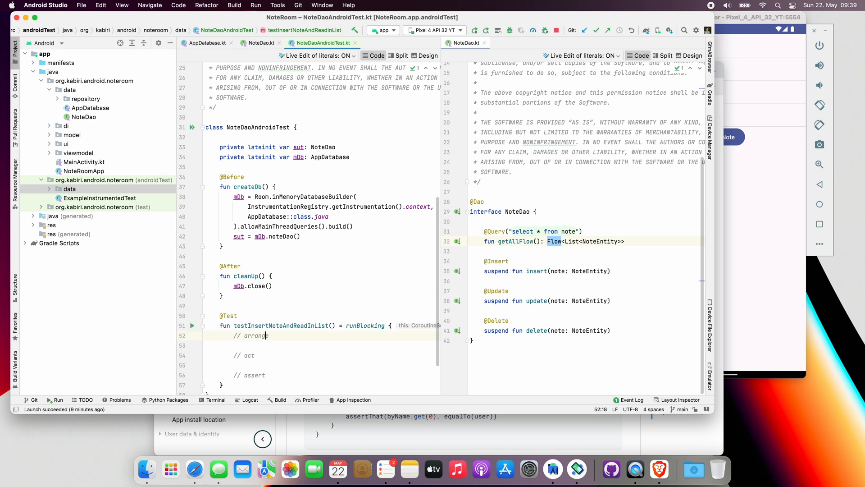
{"action": "type", "text": "val fakeText = \""}
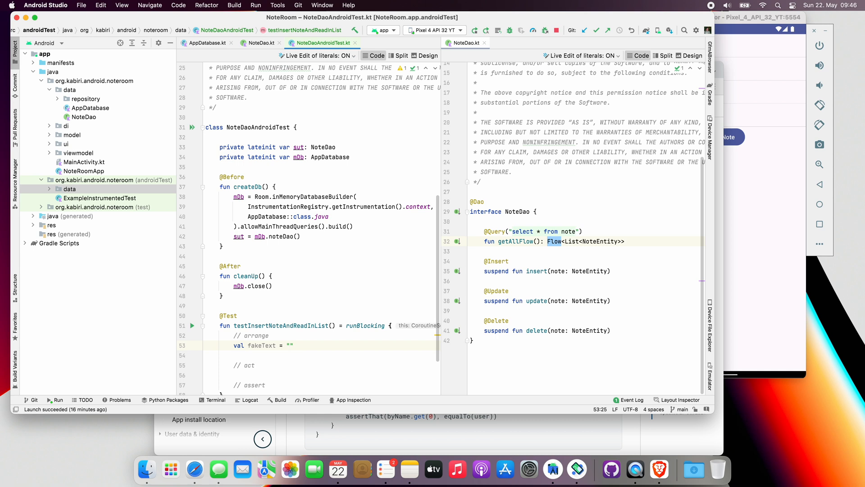
{"action": "type", "text": "some text"}
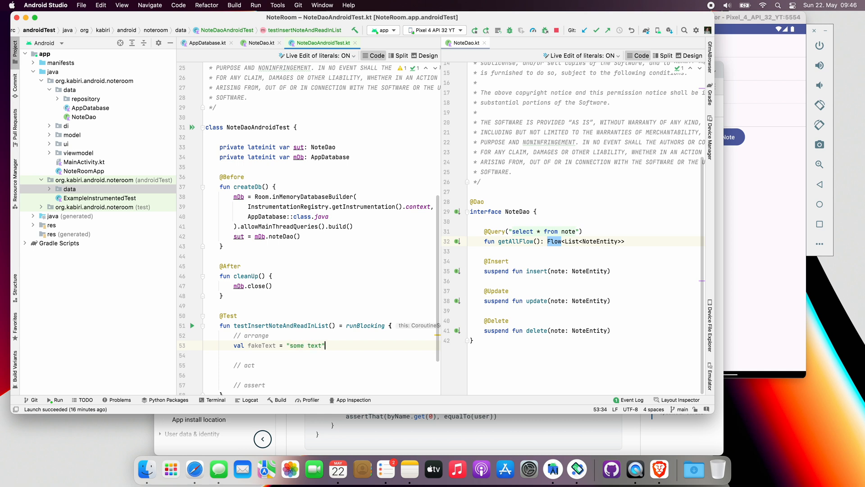
{"action": "type", "text": "val"}
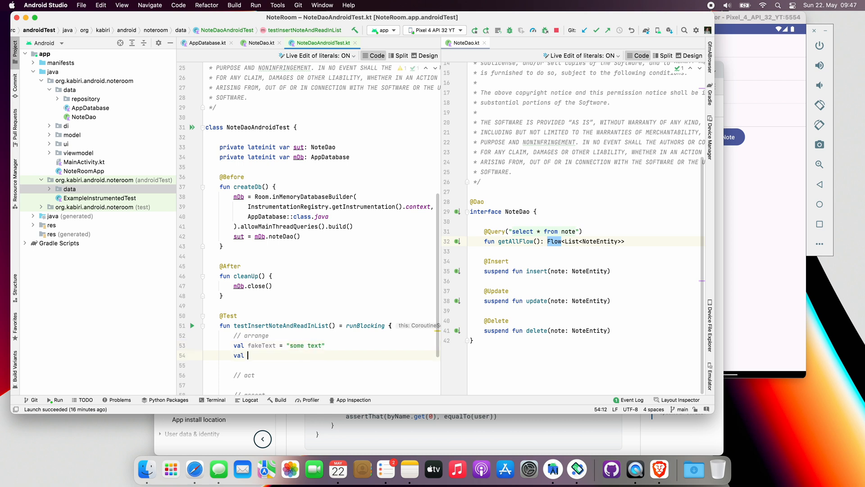
{"action": "type", "text": "fakeNote = NoteEntity(text = fakeText"}
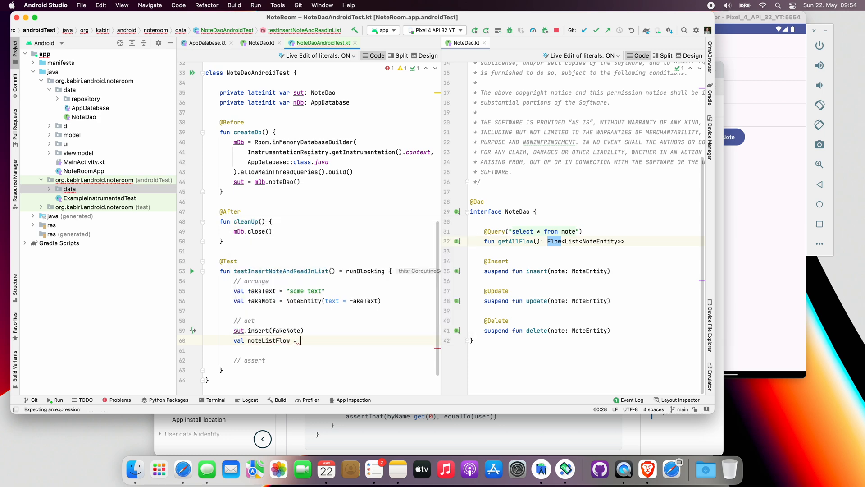
{"action": "type", "text": "sut.getA"}
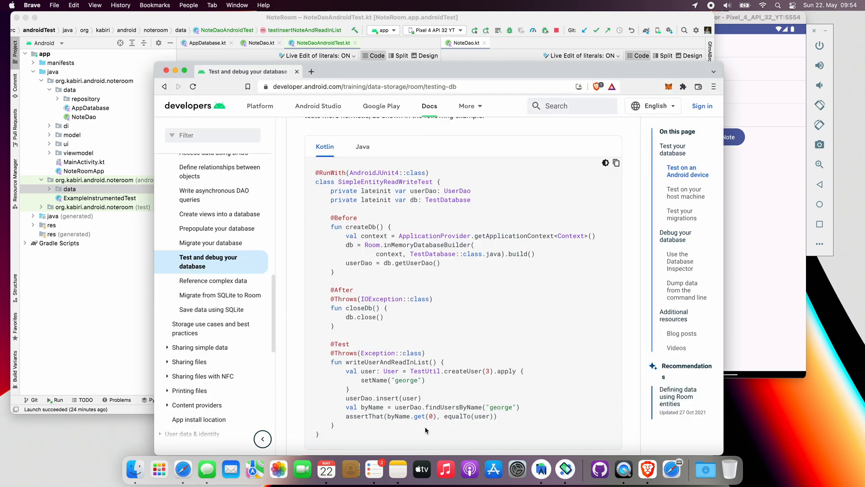
- Search for kotlin flow testing and open the Testing Kotlin flows guide
{"action": "left_click", "coordinate": [193, 87]}
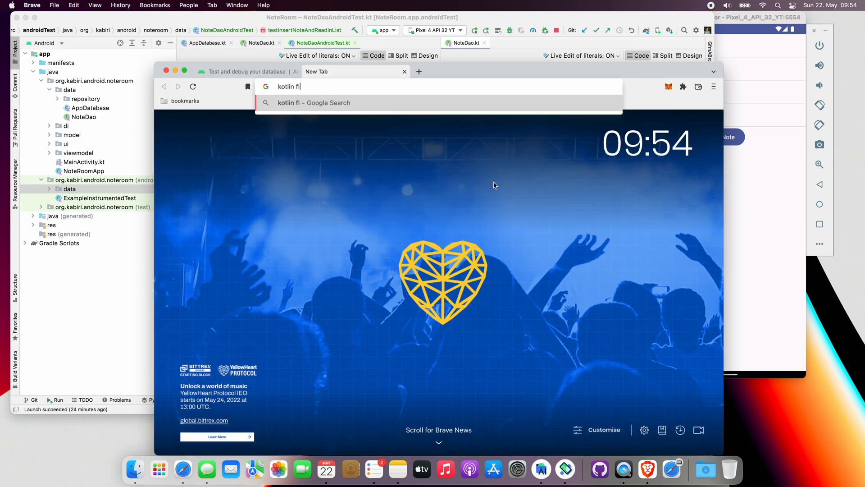
{"action": "key", "text": "Return"}
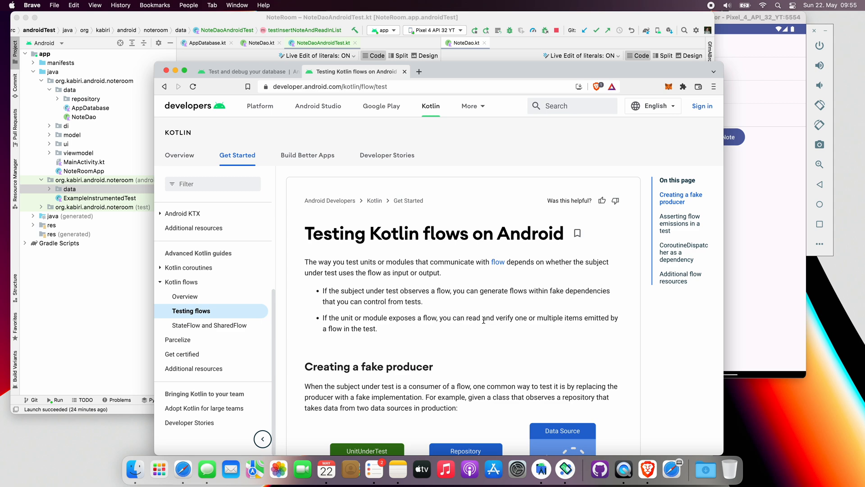
{"action": "scroll", "scroll_direction": "down", "scroll_amount": 3}
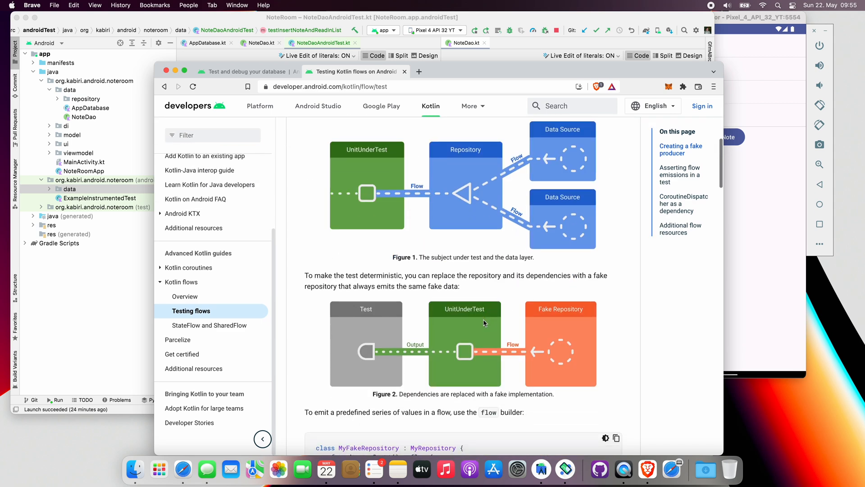
{"action": "scroll", "scroll_direction": "down", "scroll_amount": 3}
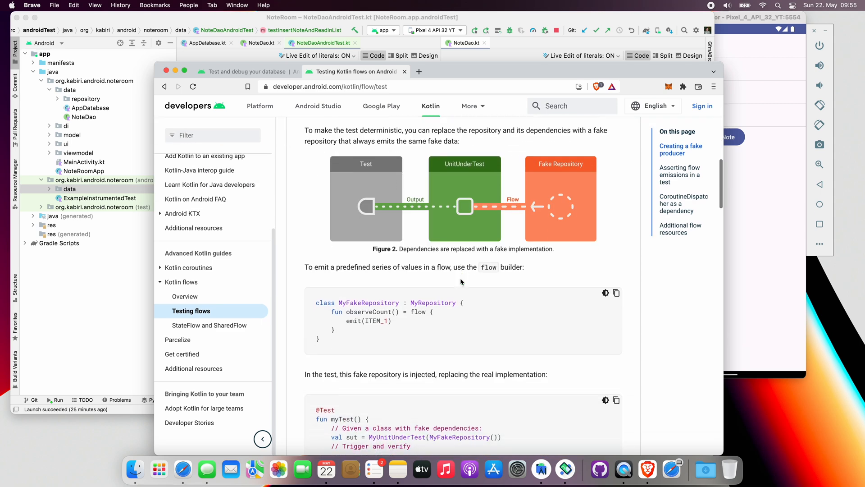
{"action": "scroll", "scroll_direction": "down", "scroll_amount": 3}
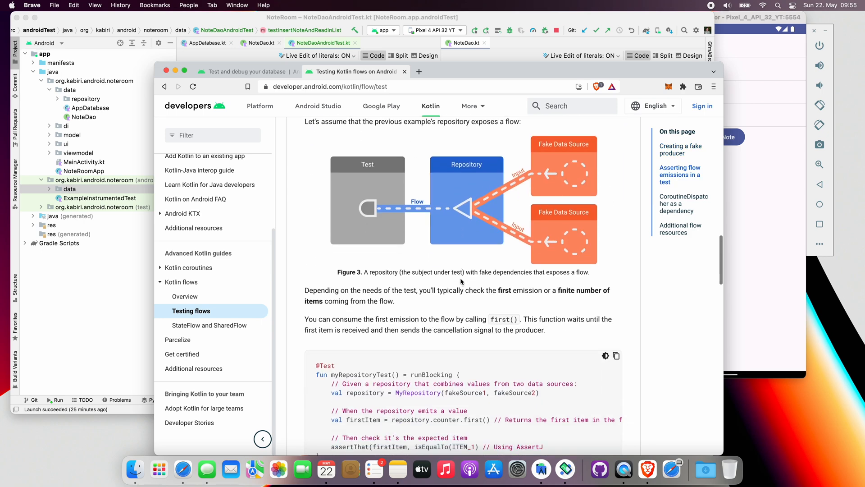
- Scroll to Asserting flow emissions in a test and pick out first() from the example
{"action": "scroll", "scroll_direction": "up", "scroll_amount": 3}
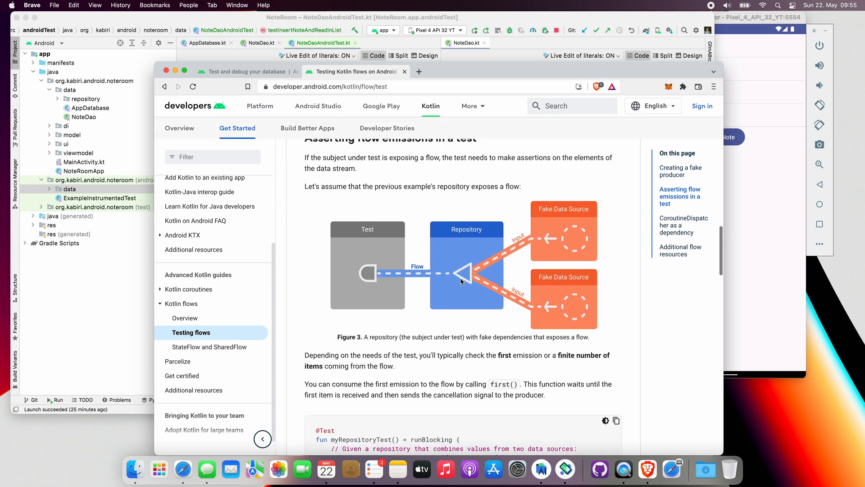
{"action": "scroll", "scroll_direction": "down", "scroll_amount": 3}
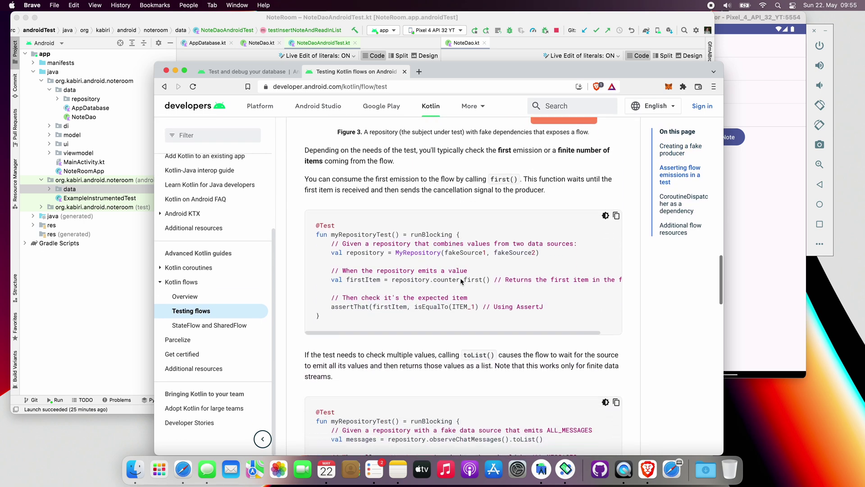
{"action": "scroll", "scroll_direction": "up", "scroll_amount": 3}
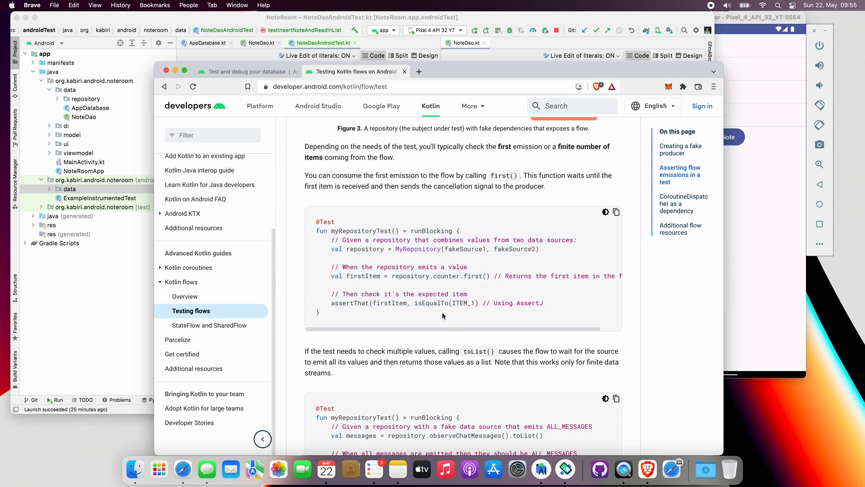
{"action": "double_click", "coordinate": [476, 276]}
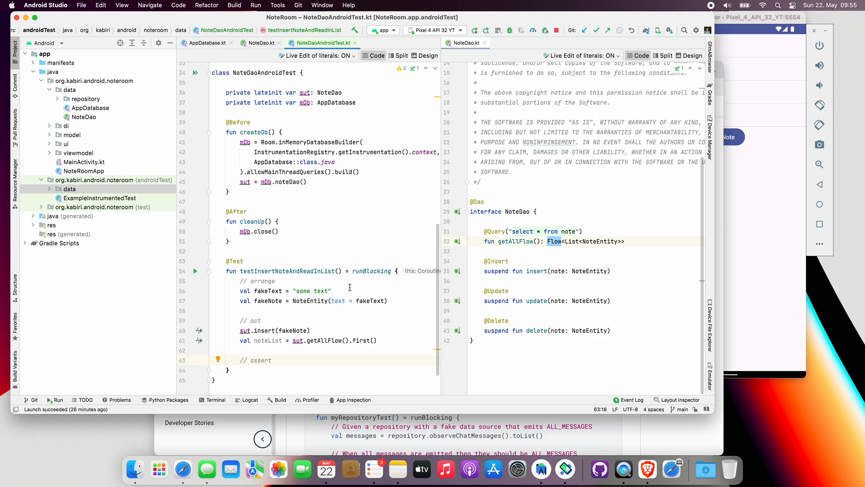
- Write assertThat(noteList.first().text).isEqualTo(fakeText) under // assert, then switch to the browser
{"action": "type", "text": "assertThat"}
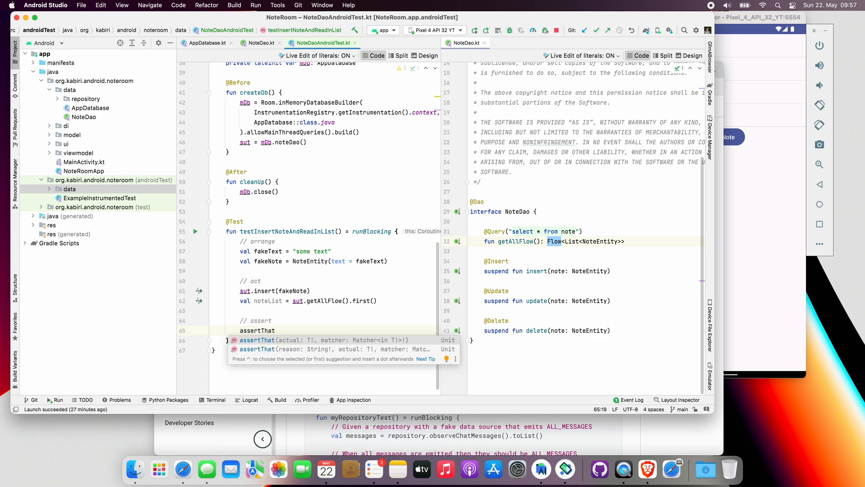
{"action": "type", "text": "(noteList.first().text"}
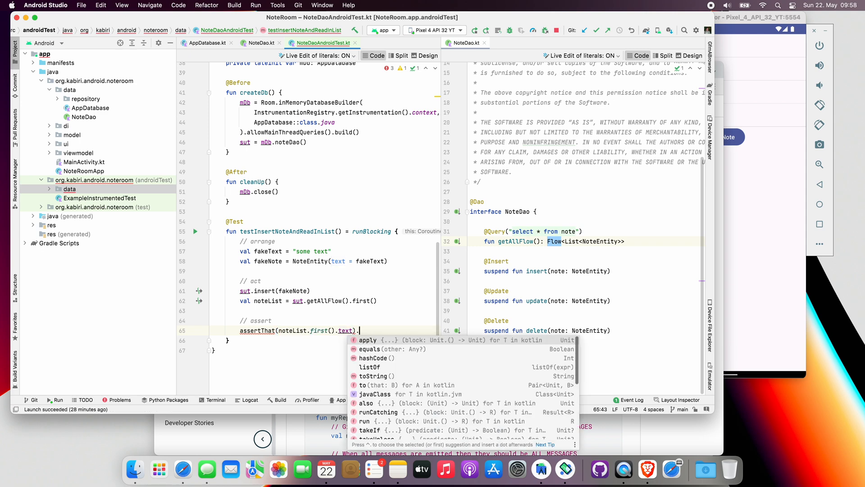
{"action": "type", "text": ".isEqualTo(fakeText"}
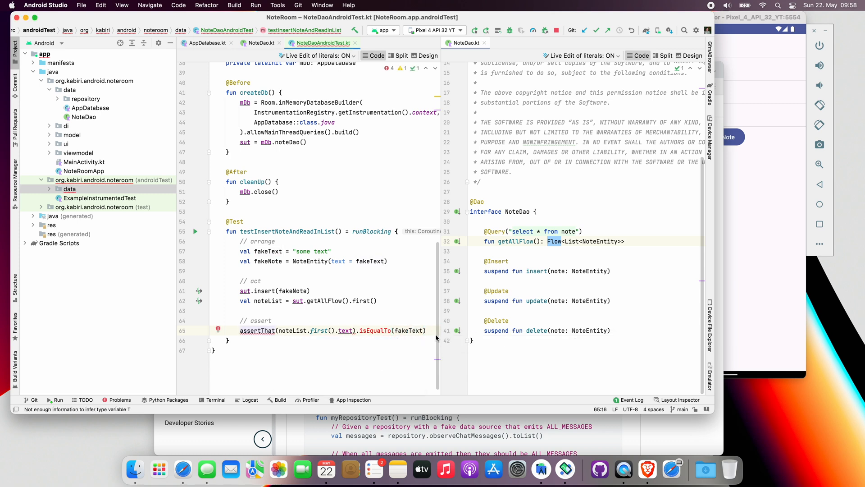
{"action": "left_click", "coordinate": [426, 330]}
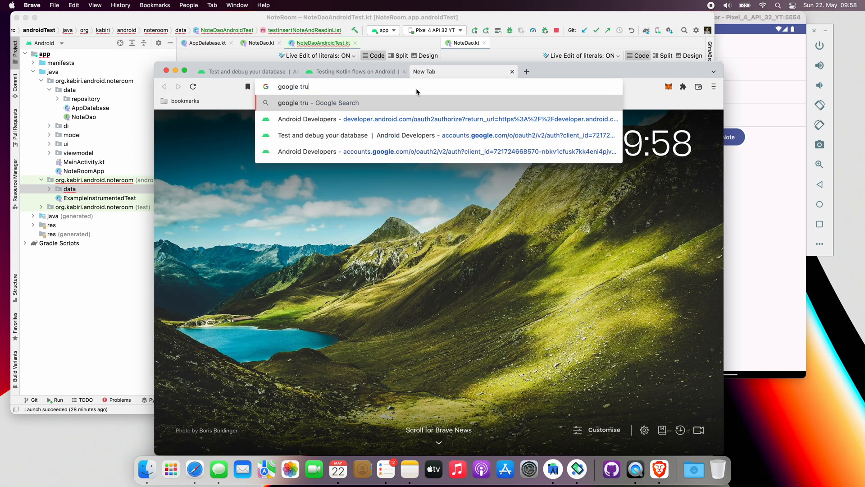
- Search Google Truth, reach the google/truth README and follow 'the main website' link
{"action": "key", "text": "Return"}
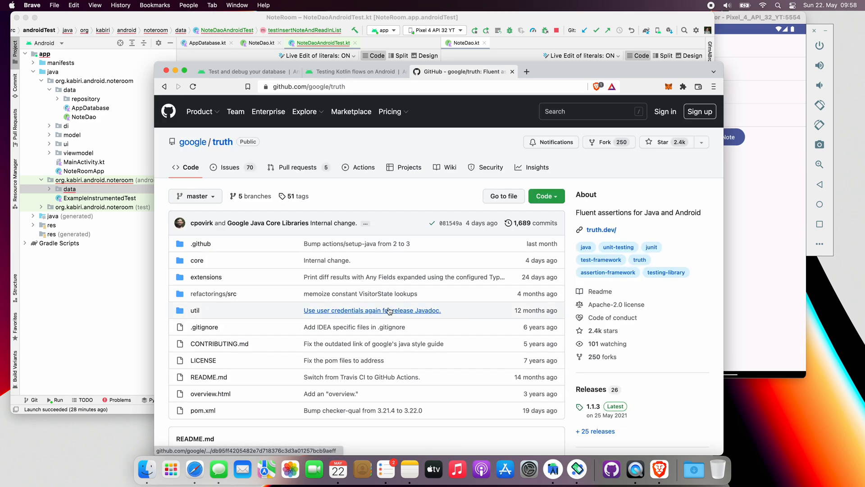
{"action": "scroll", "scroll_direction": "down", "scroll_amount": 3}
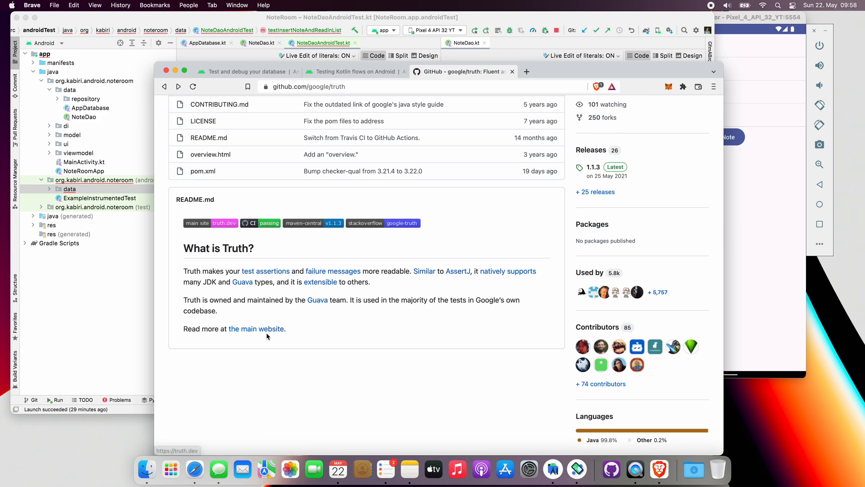
{"action": "left_click", "coordinate": [256, 328]}
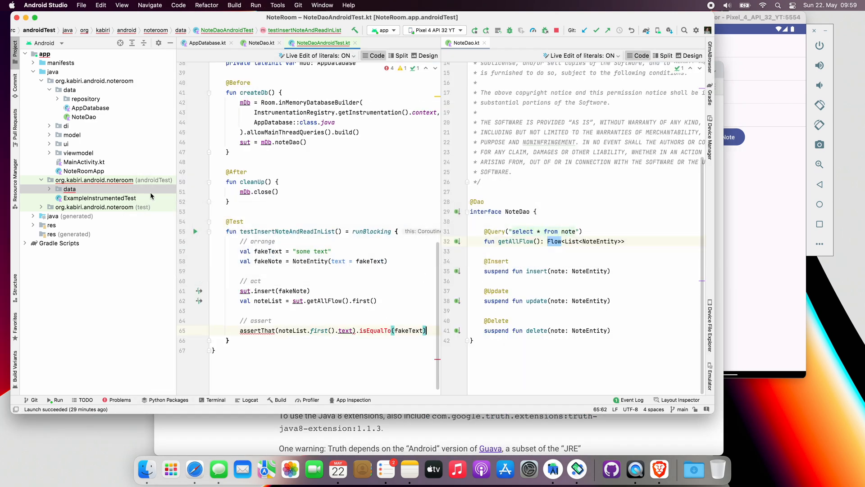
- Add androidTestImplementation com.google.truth:truth via truth_version = '1.1.3' defined in the project build script
{"action": "left_click", "coordinate": [57, 242]}
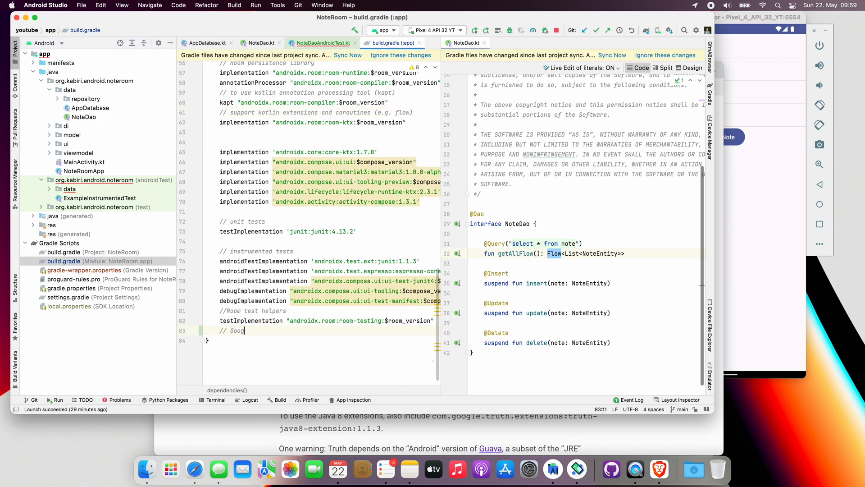
{"action": "type", "text": "androidTestImplementation 'com.google.truth:truth:1.1.3'"}
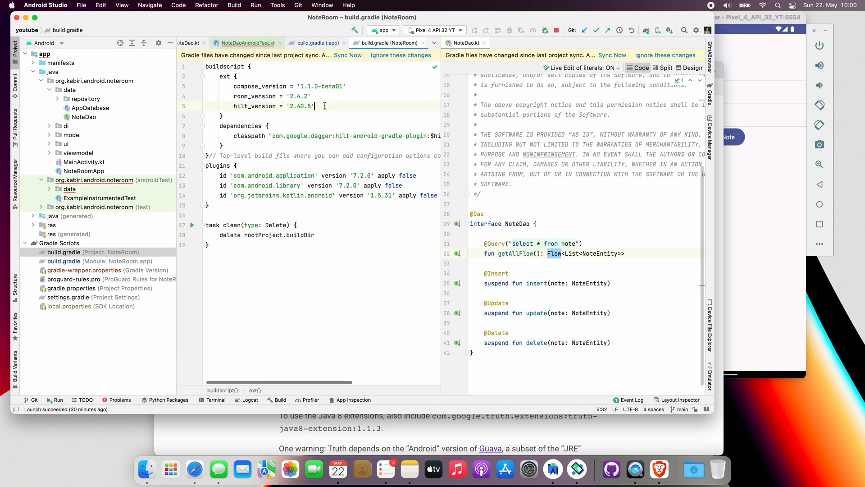
{"action": "type", "text": "truth_version ="}
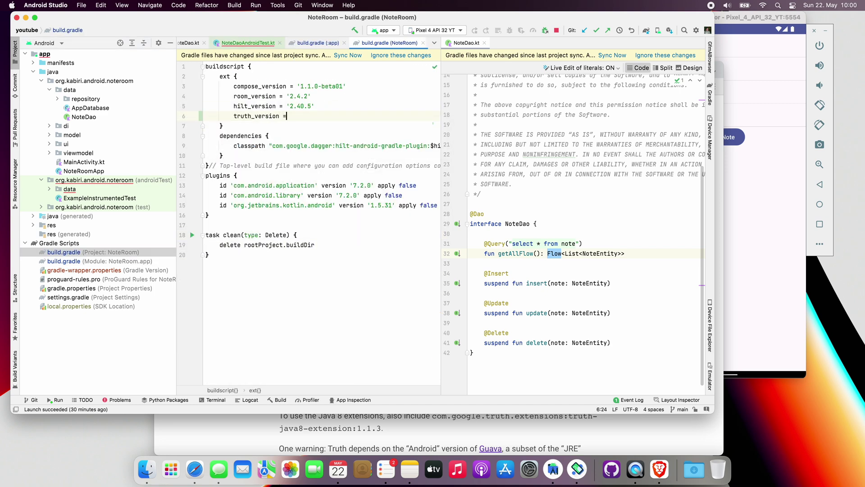
{"action": "type", "text": "'1.1.3'"}
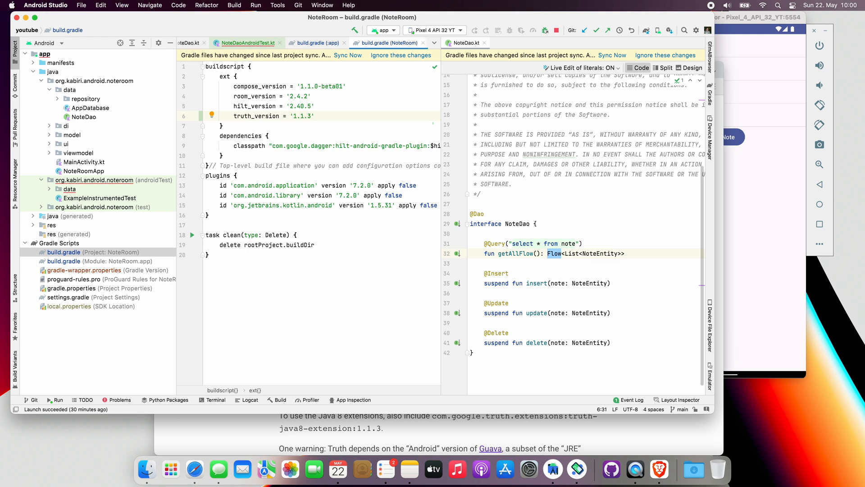
{"action": "left_click", "coordinate": [348, 55]}
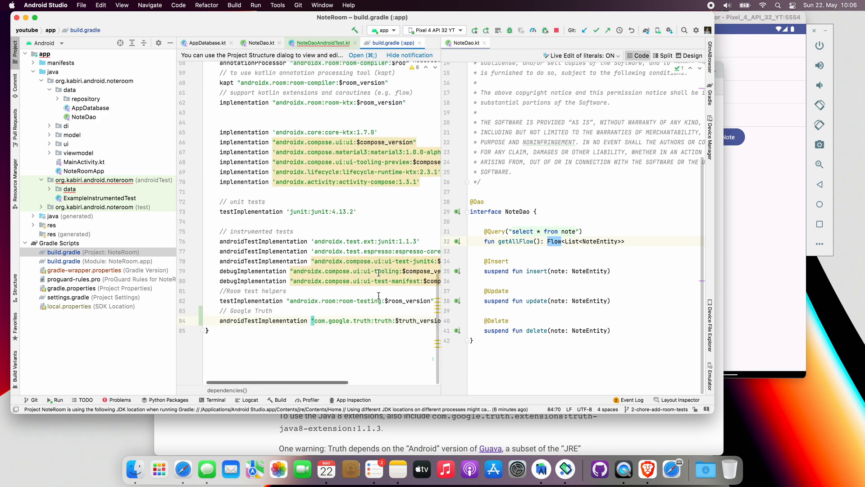
- Remove the JUnit Assert.assertThat import so the test's assertThat resolves to Google Truth
{"action": "left_click", "coordinate": [324, 42]}
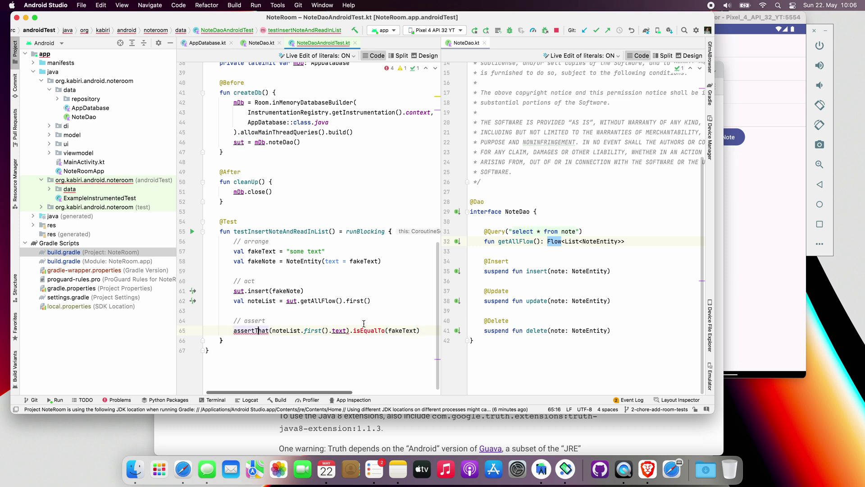
{"action": "left_click", "coordinate": [352, 330]}
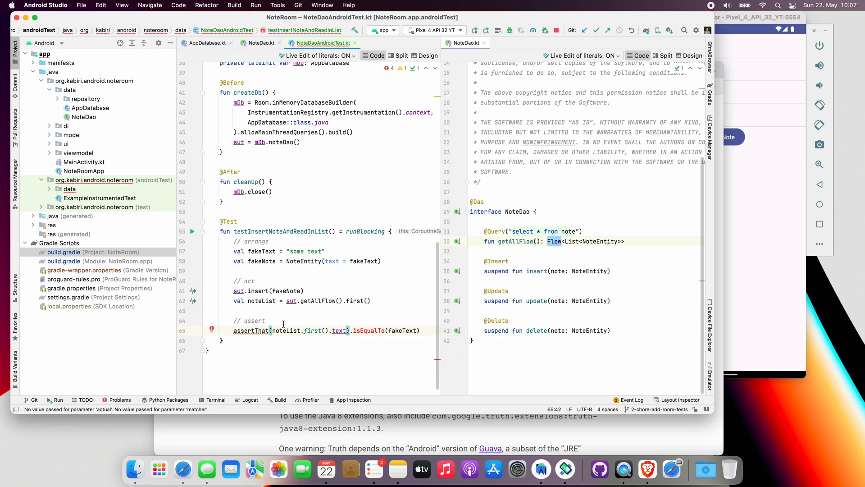
{"action": "scroll", "scroll_direction": "up", "scroll_amount": 3}
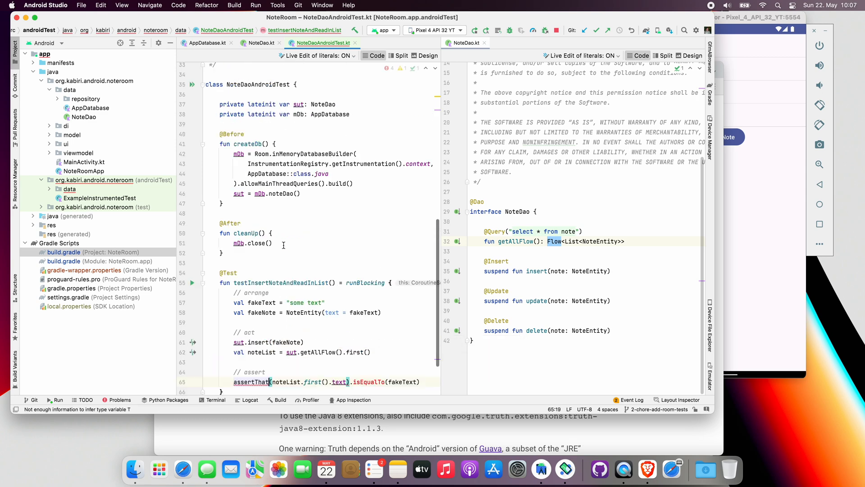
{"action": "scroll", "scroll_direction": "up", "scroll_amount": 3}
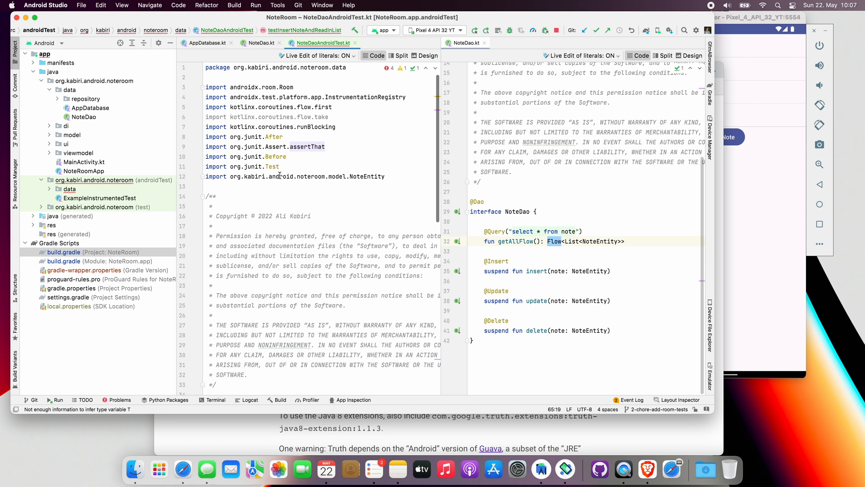
{"action": "left_click", "coordinate": [326, 147]}
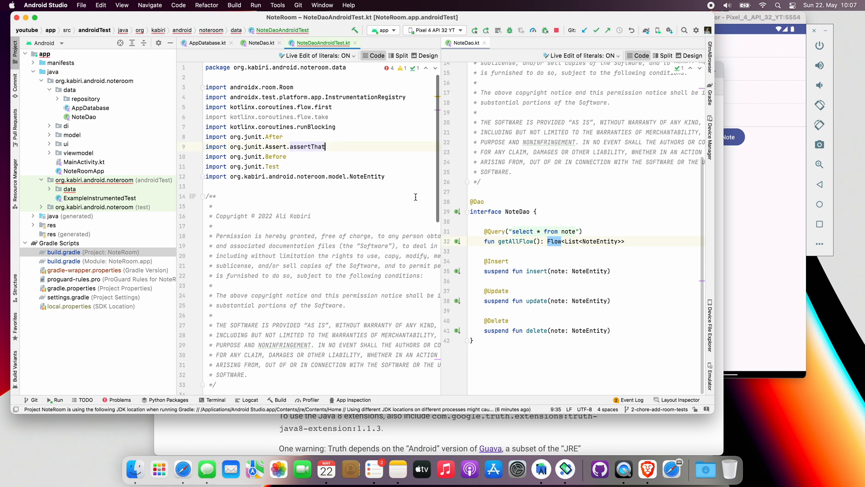
{"action": "triple_click", "coordinate": [265, 146]}
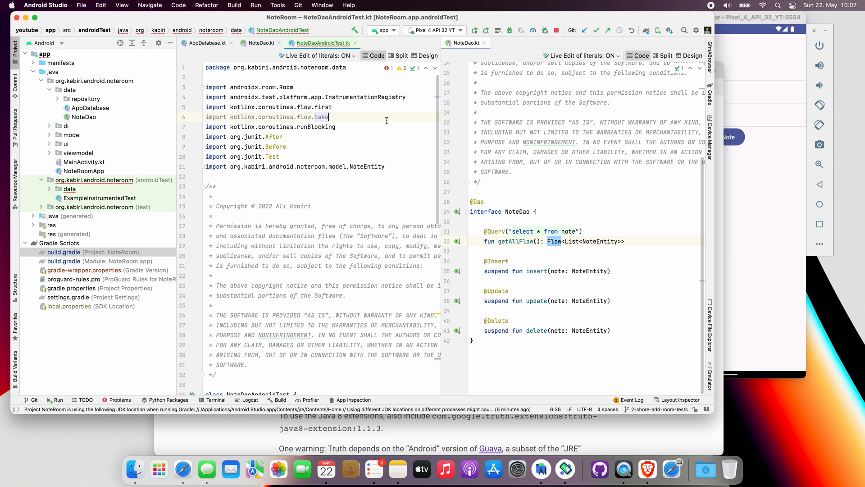
{"action": "scroll", "scroll_direction": "down", "scroll_amount": 3}
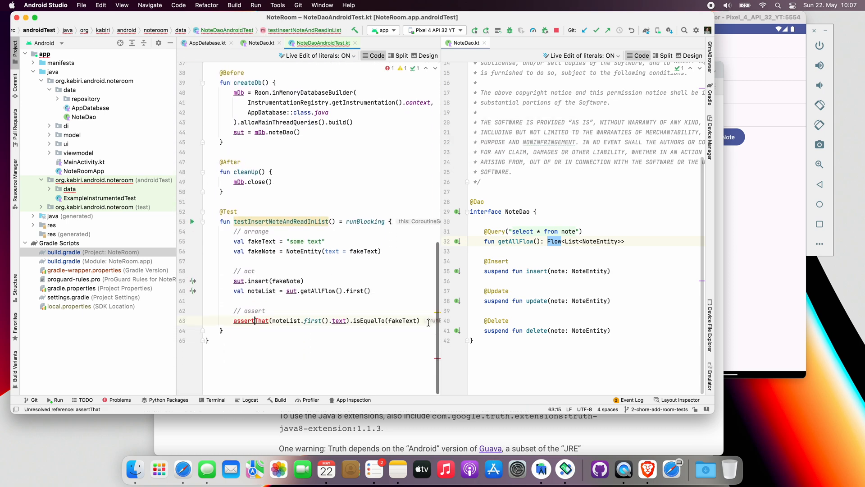
{"action": "left_click", "coordinate": [251, 321]}
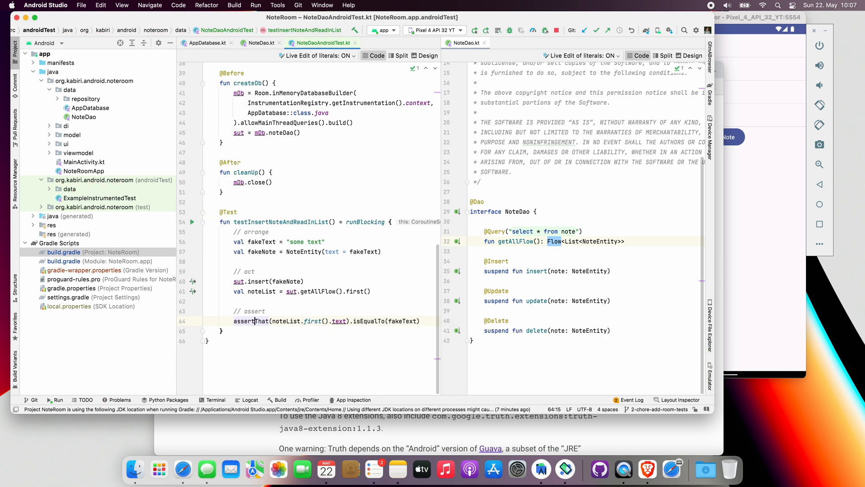
- Run testInsertNoteAndReadInList from the gutter on the Pixel_4_API_32_YT emulator; it passes 1 of 1
{"action": "left_click", "coordinate": [192, 222]}
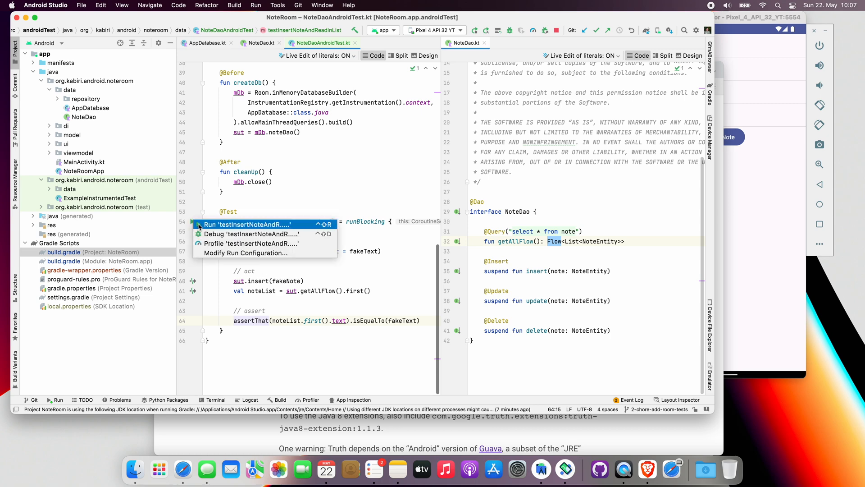
{"action": "left_click", "coordinate": [244, 224]}
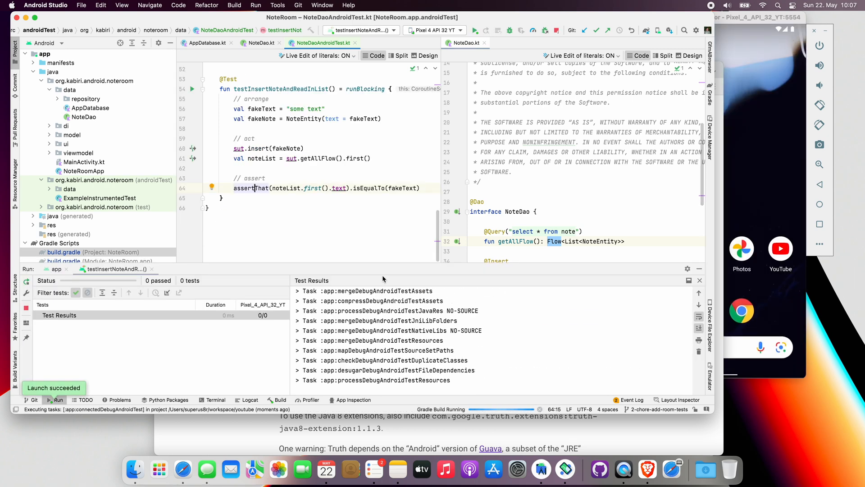
{"action": "scroll", "scroll_direction": "down", "scroll_amount": 3}
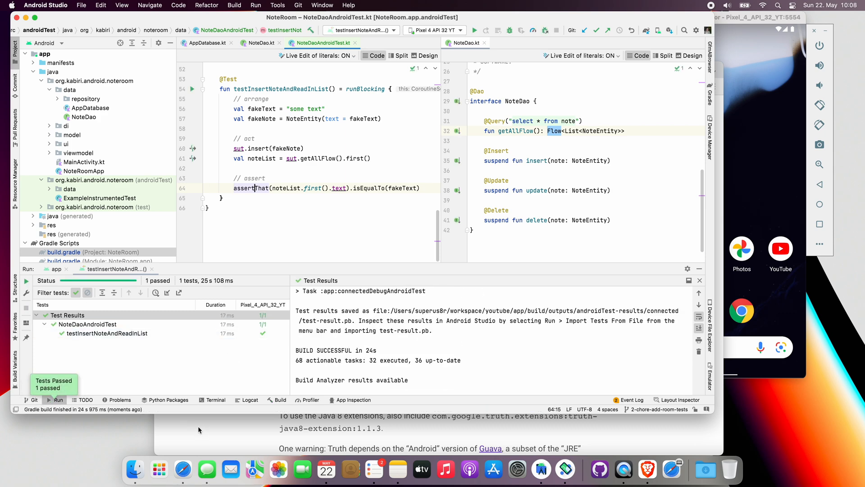
{"action": "mouse_move", "coordinate": [239, 429]}
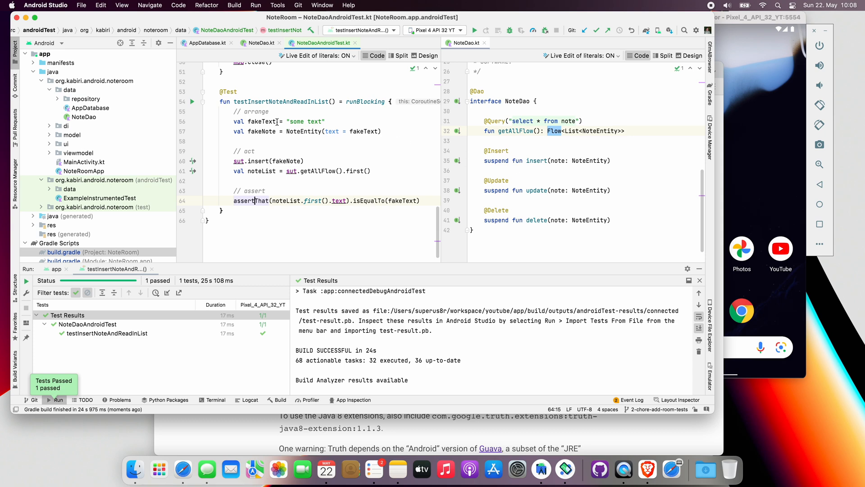
- Duplicate the insert test as testUpdateNoteAndReadInList and add sut.update(noteList.first().copy(text = fakeTextUpdated))
{"action": "left_click_drag", "start_coordinate": [218, 91], "coordinate": [266, 191]}
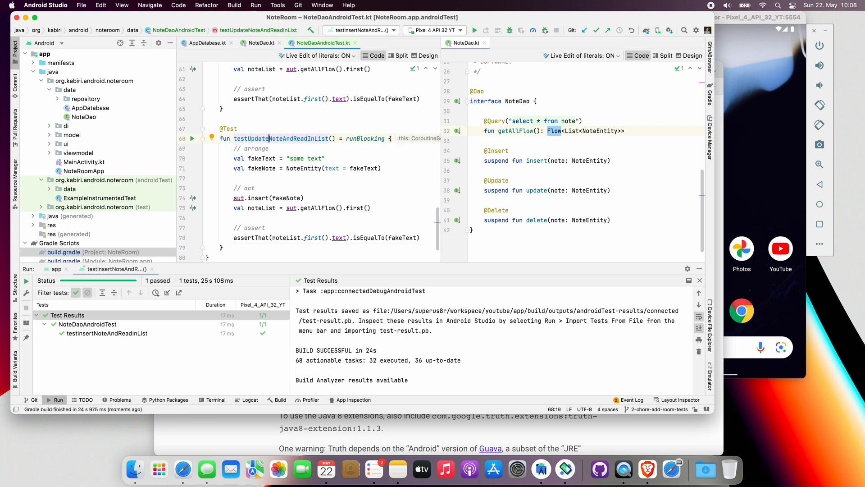
{"action": "mouse_move", "coordinate": [304, 168]}
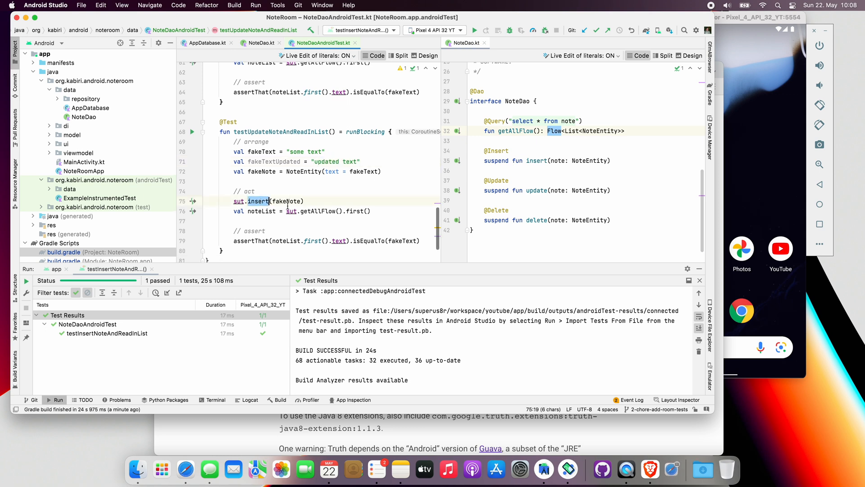
{"action": "left_click", "coordinate": [371, 211]}
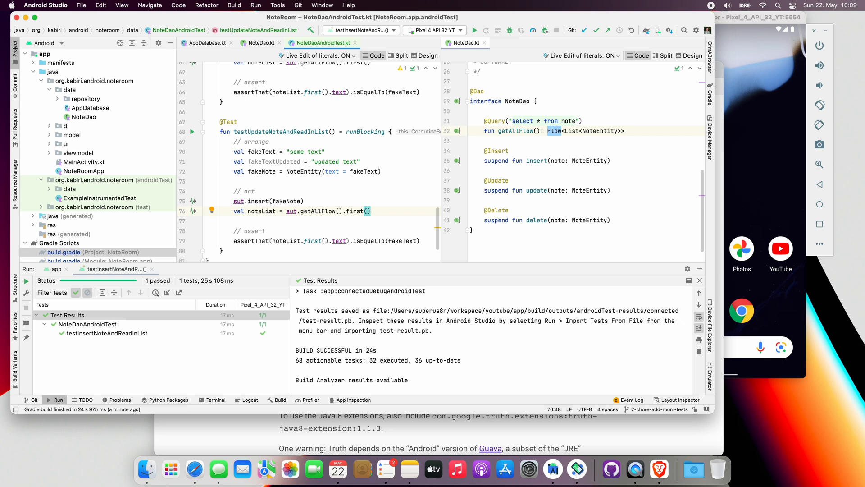
{"action": "type", "text": "sut"}
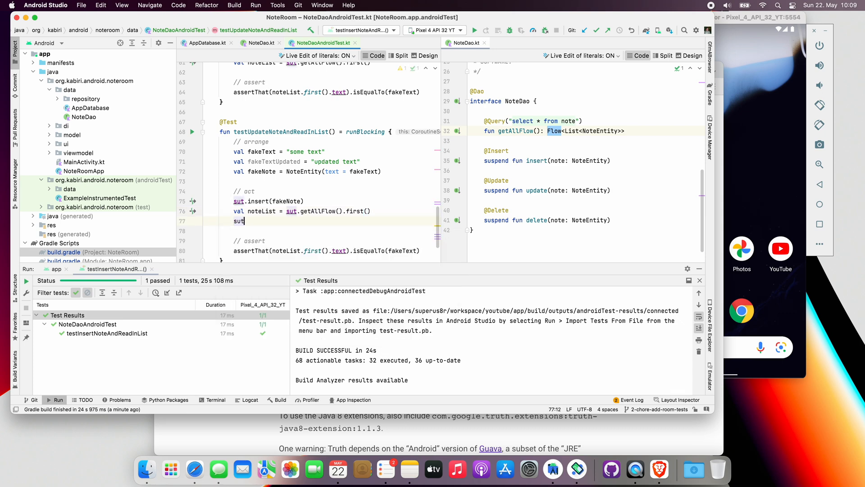
{"action": "type", "text": ".update(note"}
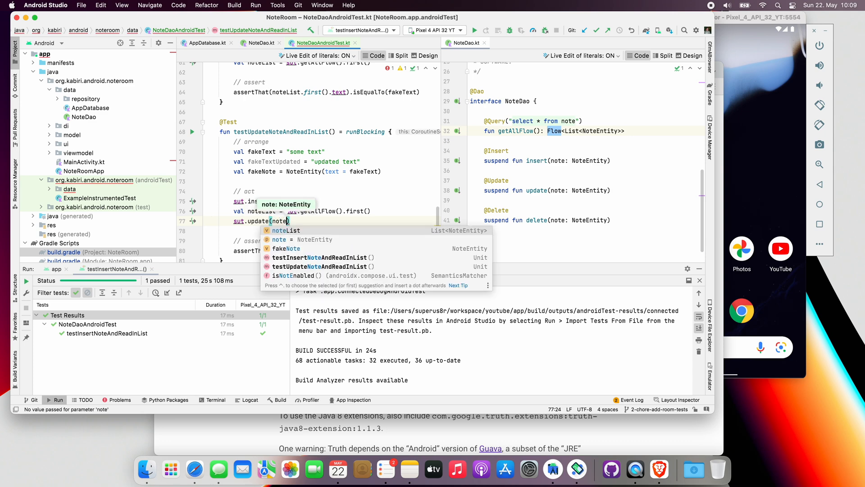
{"action": "type", "text": "noteList.first().copy(text ="}
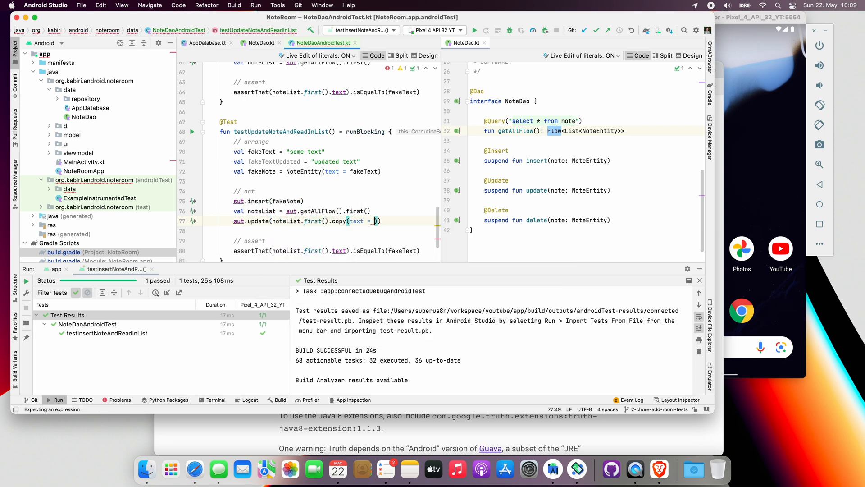
{"action": "type", "text": "fakeTextUpdated"}
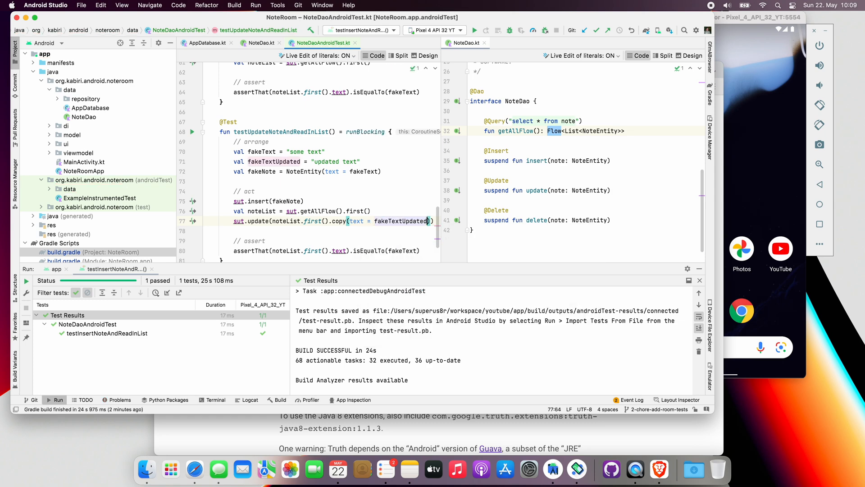
{"action": "mouse_move", "coordinate": [342, 210]}
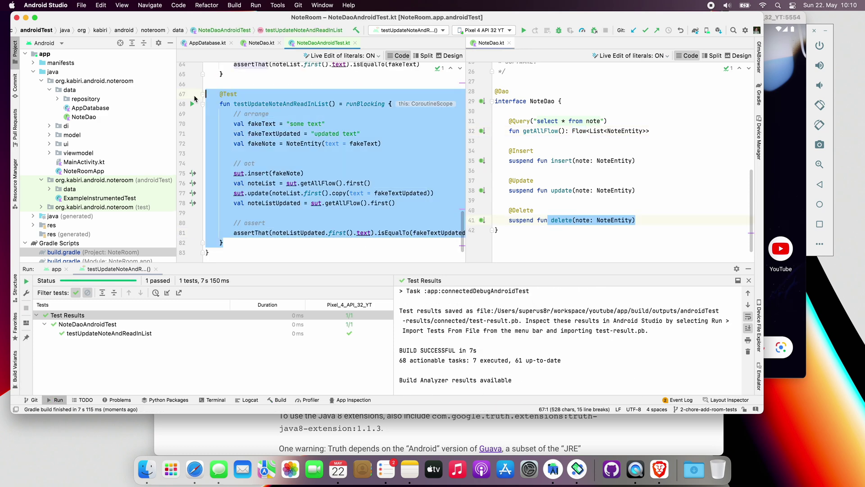
- Make testDeleteNoteRemovesNoteFromList call sut.delete(noteList.first()), assert noteListUpdated isEmpty(), and run it
{"action": "scroll", "scroll_direction": "down", "scroll_amount": 3}
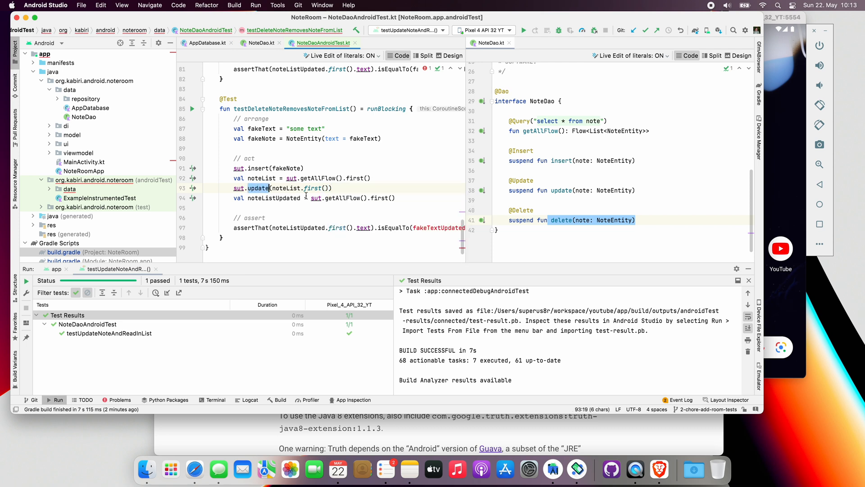
{"action": "type", "text": "delete"}
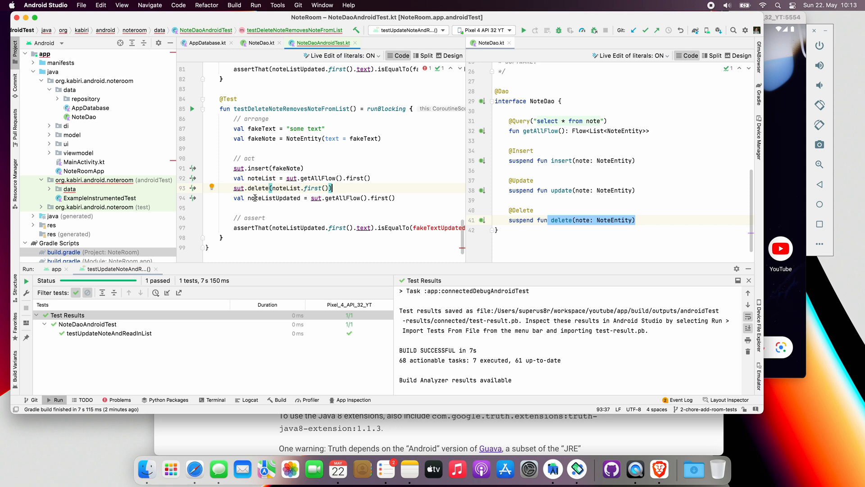
{"action": "double_click", "coordinate": [272, 197]}
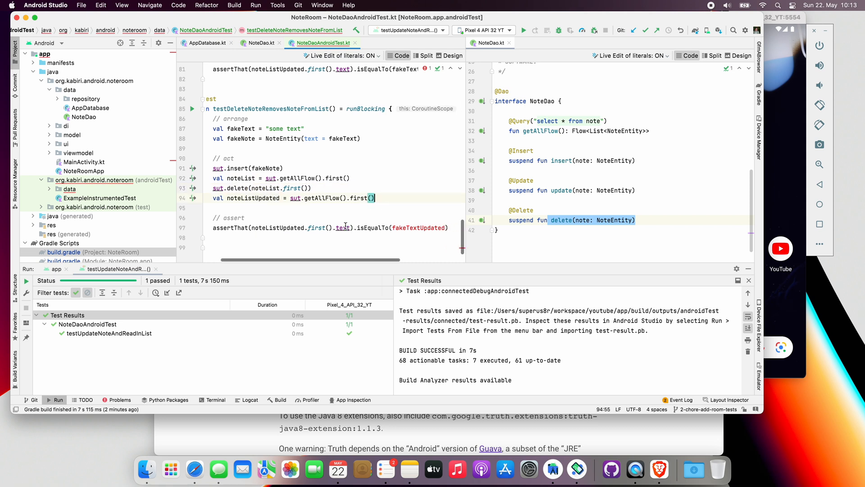
{"action": "double_click", "coordinate": [325, 227]}
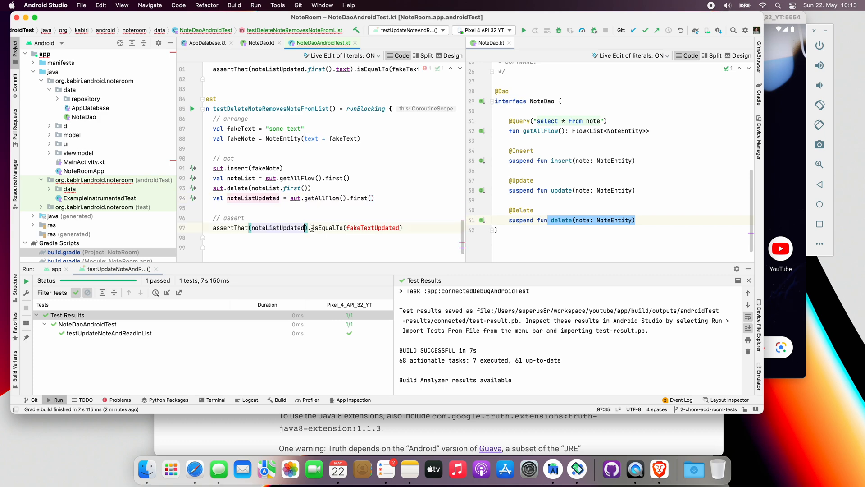
{"action": "type", "text": "isE"}
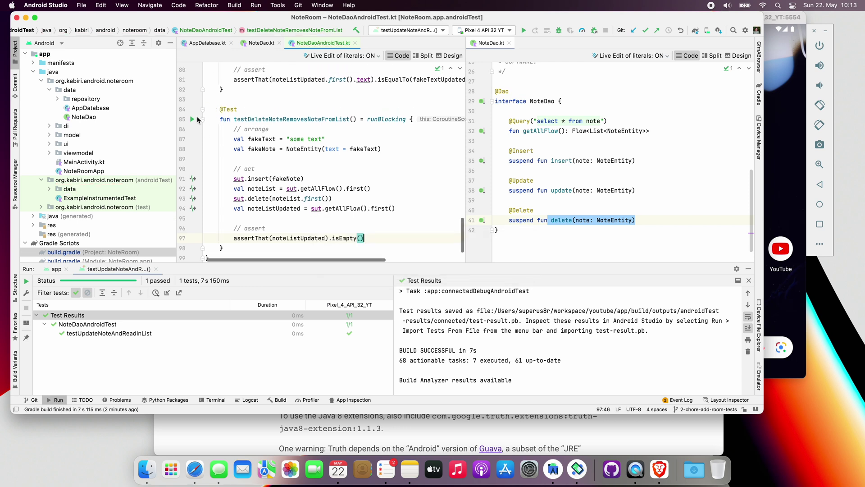
{"action": "left_click", "coordinate": [193, 118]}
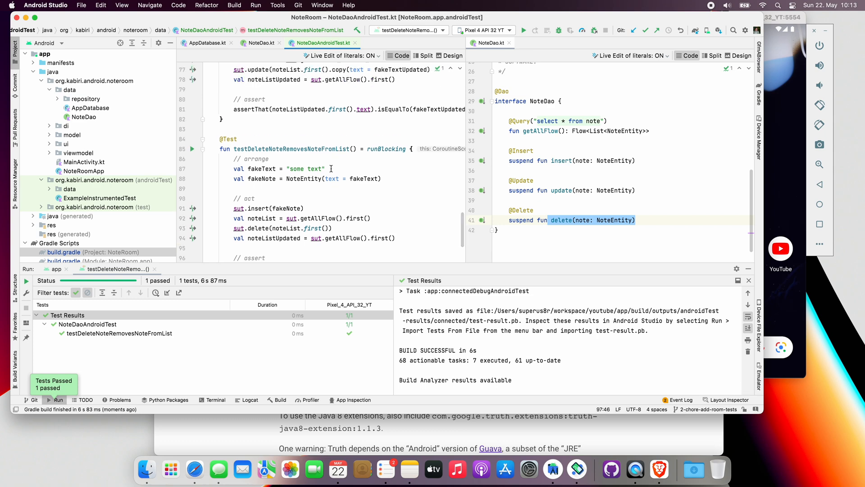
- Run all three NoteDaoAndroidTest tests (3/3 pass), then close NoteDao, NoteDaoAndroidTest and AppDatabase
{"action": "scroll", "scroll_direction": "up", "scroll_amount": 3}
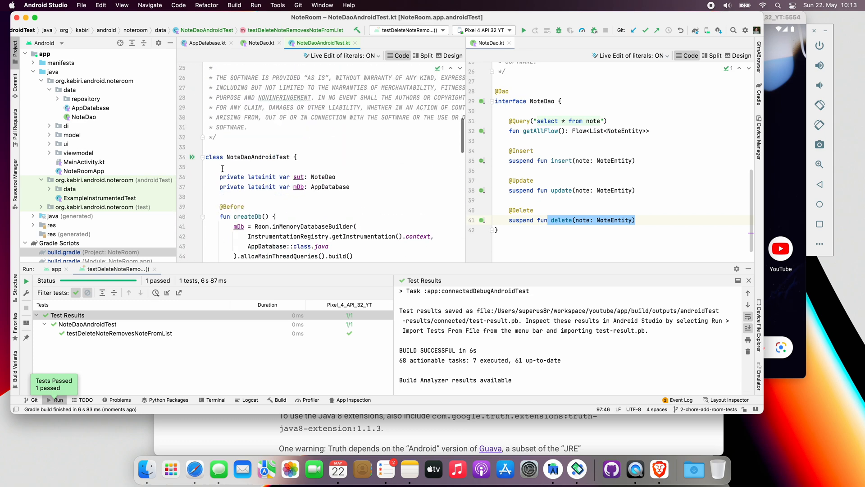
{"action": "left_click", "coordinate": [522, 31]}
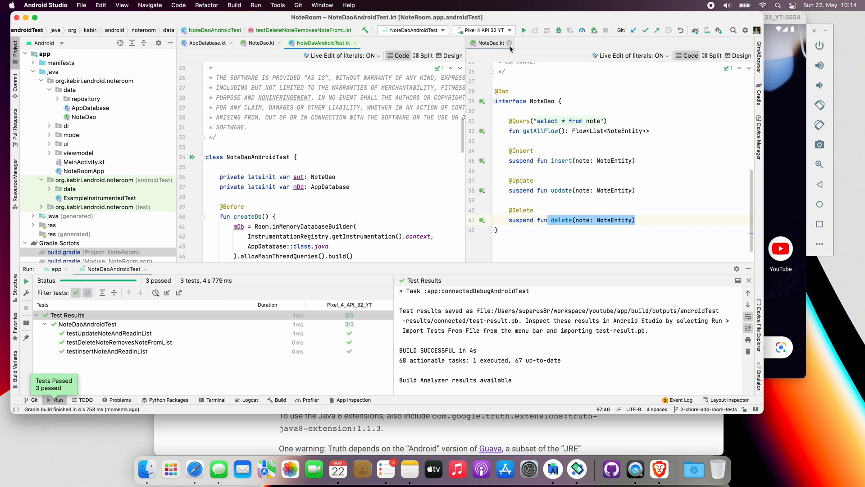
{"action": "left_click", "coordinate": [508, 42]}
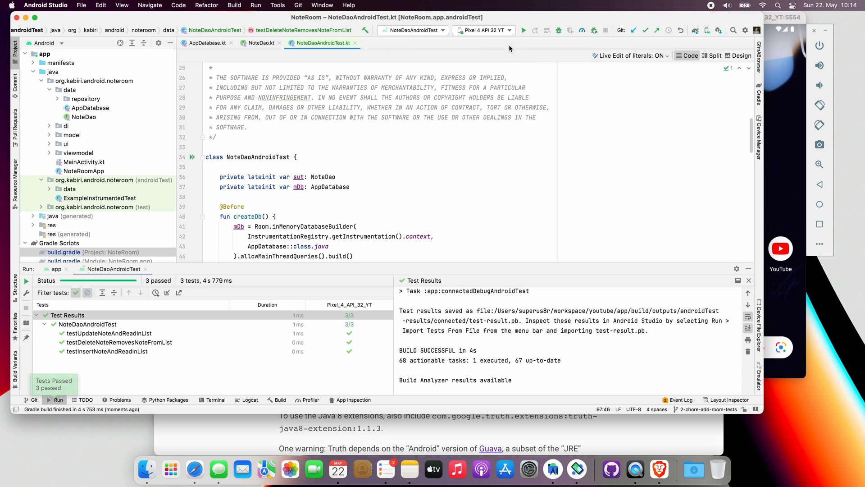
{"action": "left_click", "coordinate": [261, 43]}
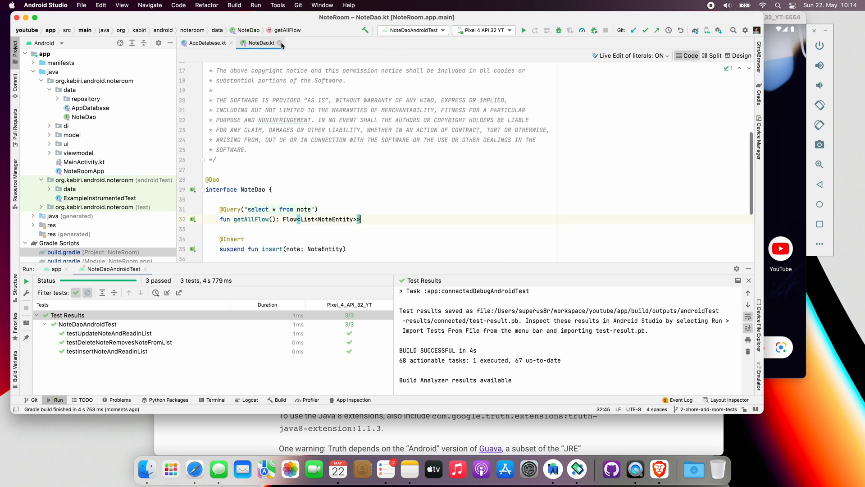
{"action": "mouse_move", "coordinate": [277, 44]}
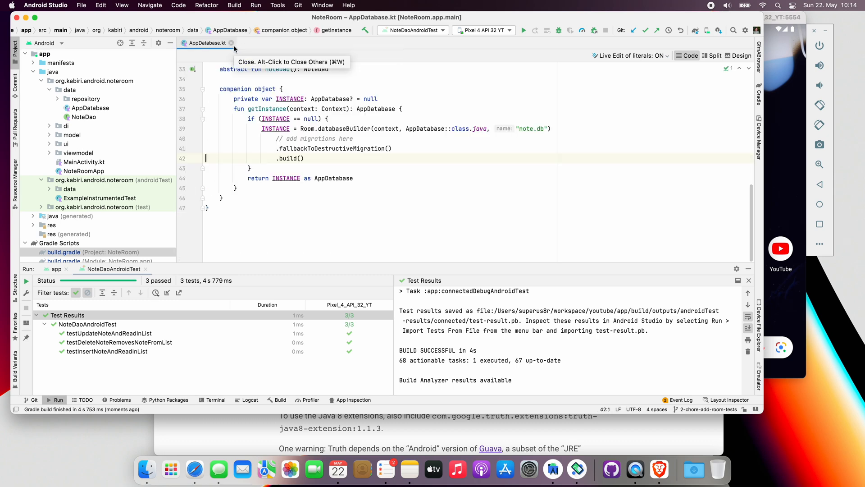
{"action": "left_click", "coordinate": [232, 42]}
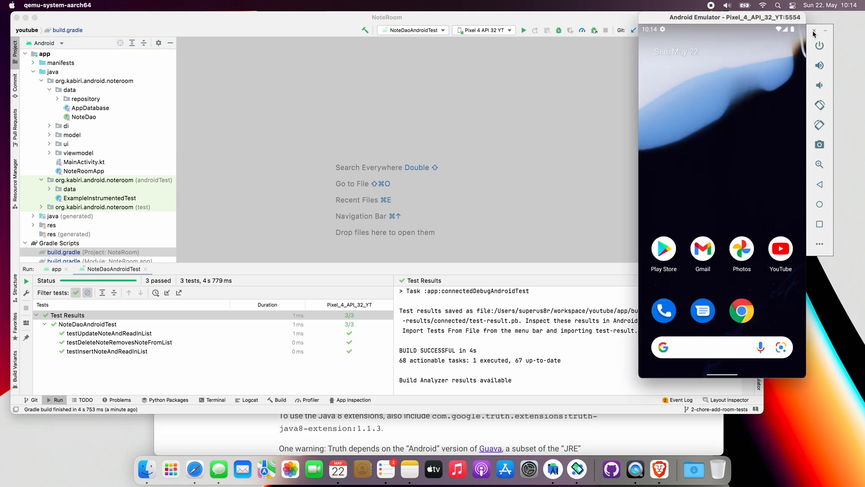
- Close the Android emulator and the 'Testing Kotlin flows' tab in Brave
{"action": "left_click", "coordinate": [813, 31]}
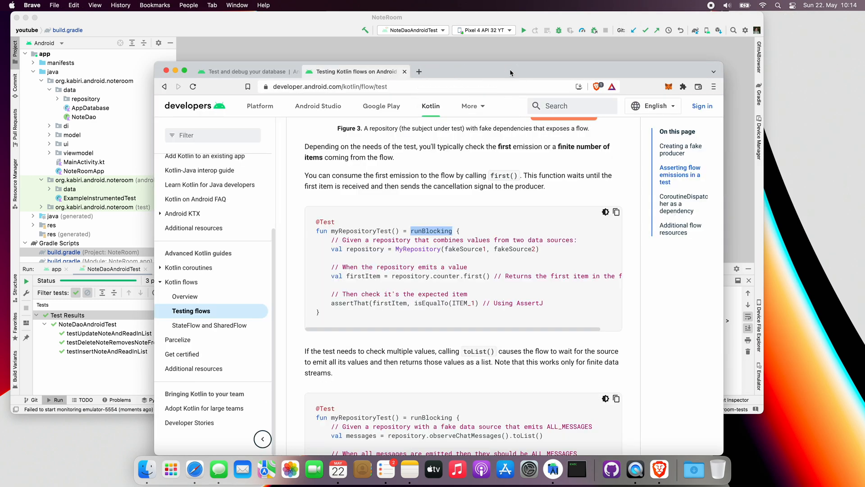
{"action": "mouse_move", "coordinate": [405, 72]}
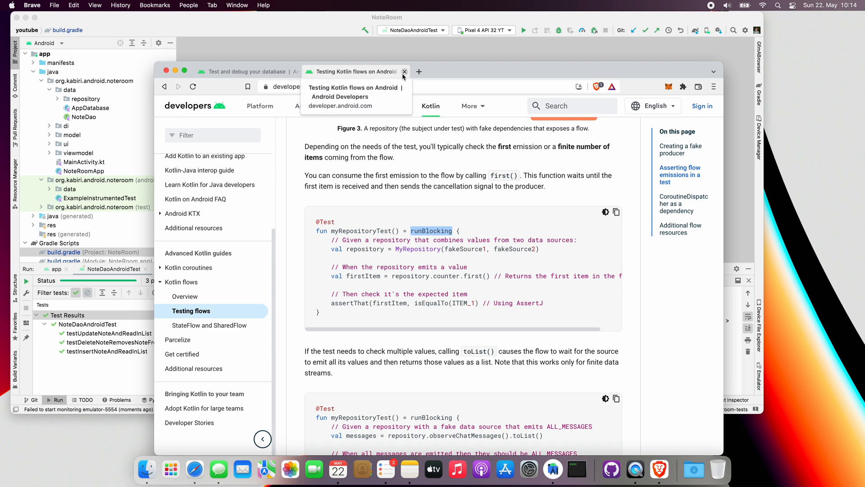
{"action": "left_click", "coordinate": [404, 72]}
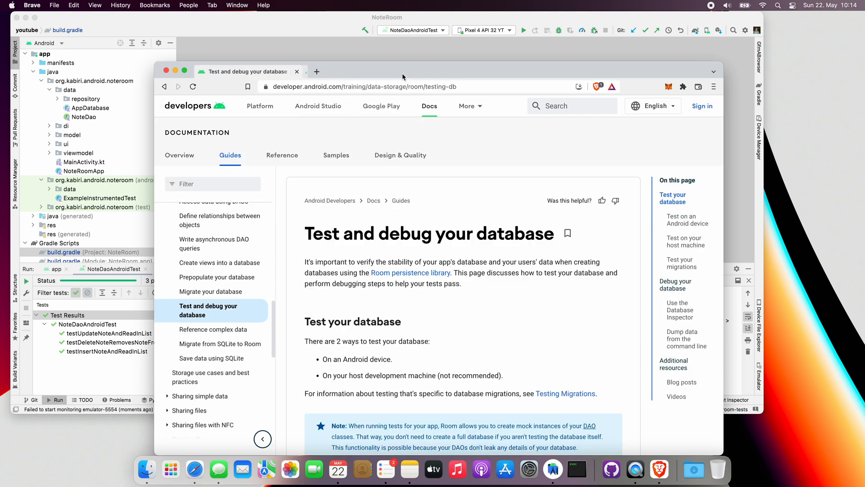